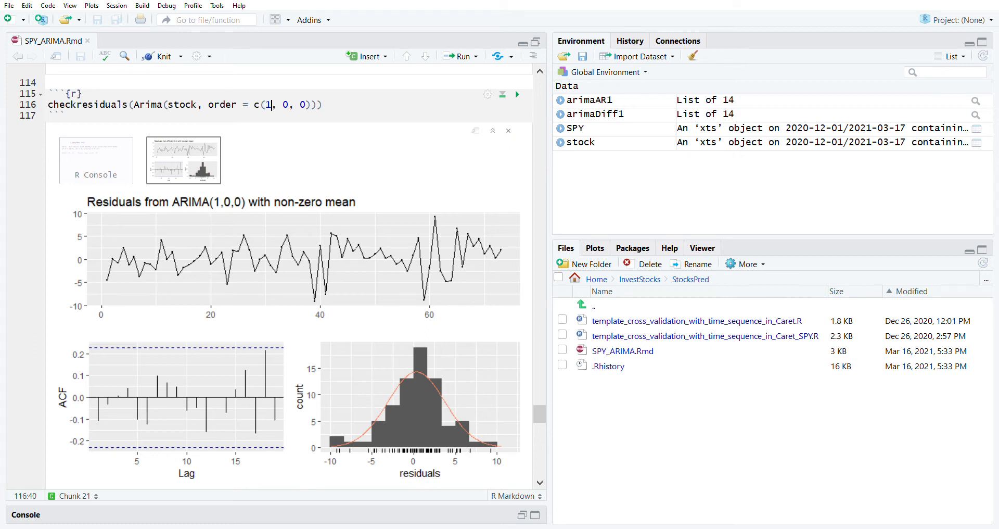
mouse_move(241, 388)
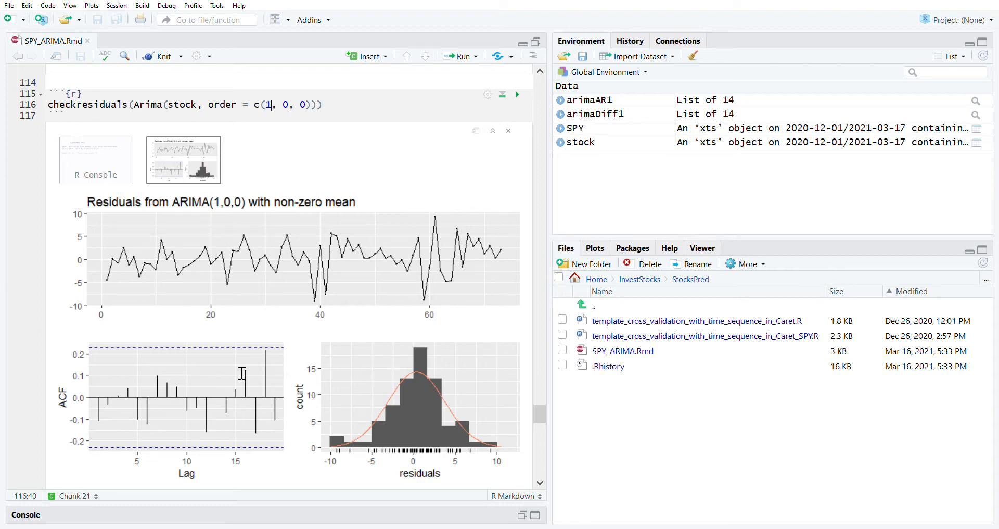
mouse_move(356, 245)
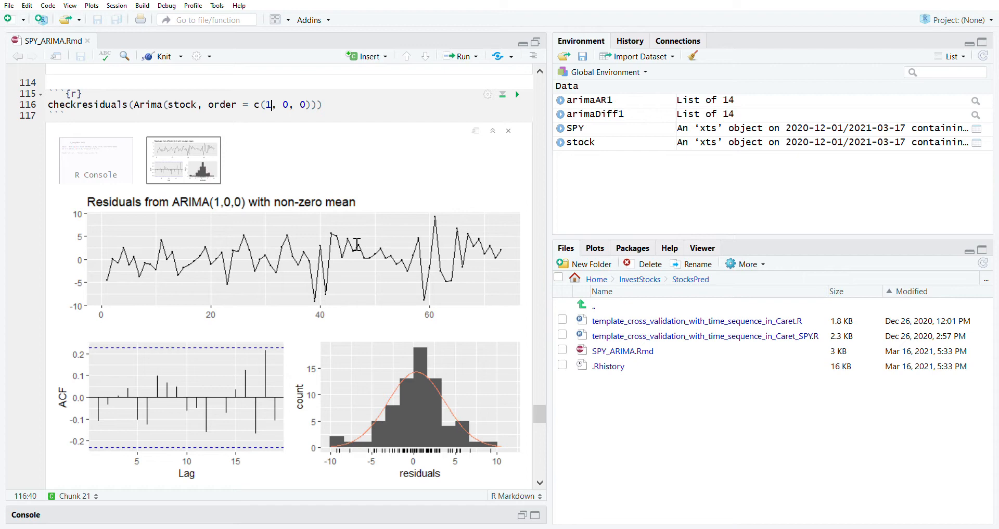
Scroll to the Cross Validation chunk and inspect the tsCV call and fArima function
scroll("down", 3)
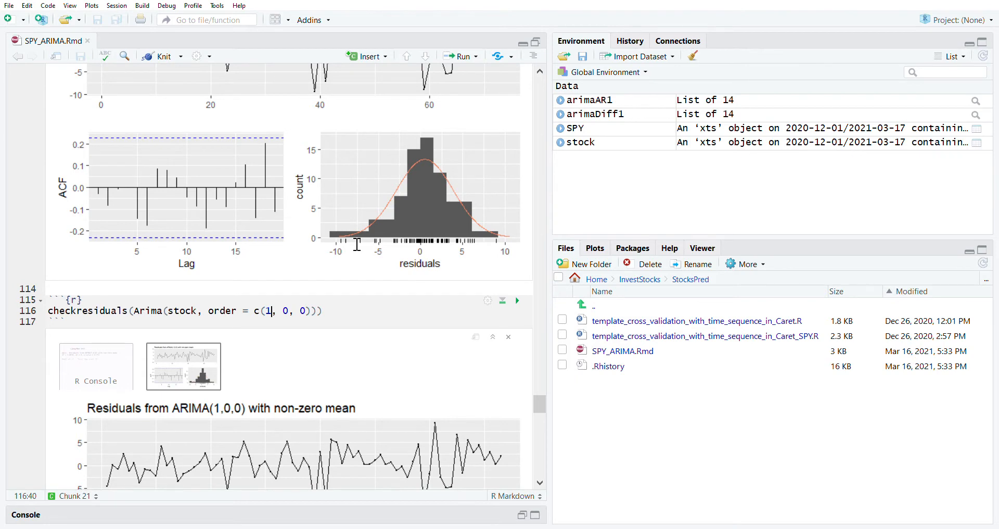
scroll("down", 3)
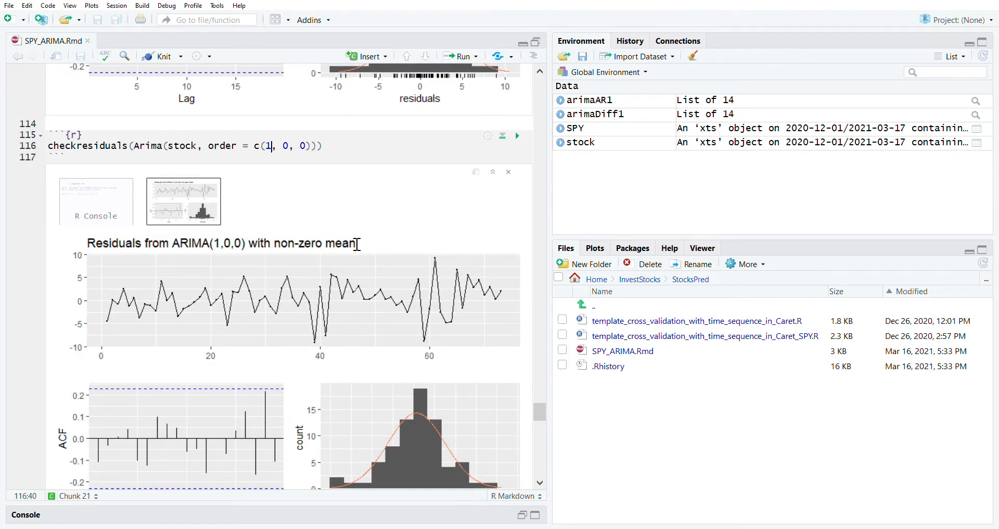
scroll("down", 3)
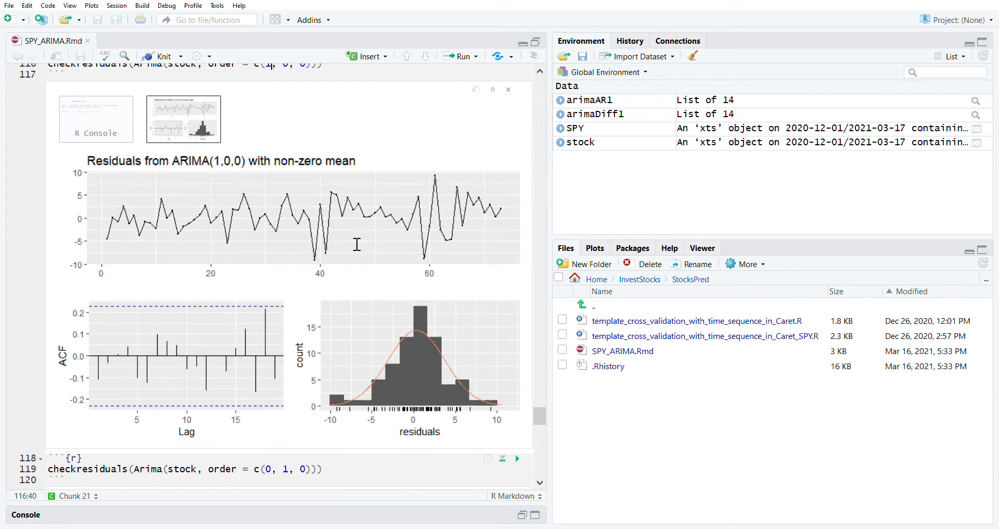
mouse_move(202, 173)
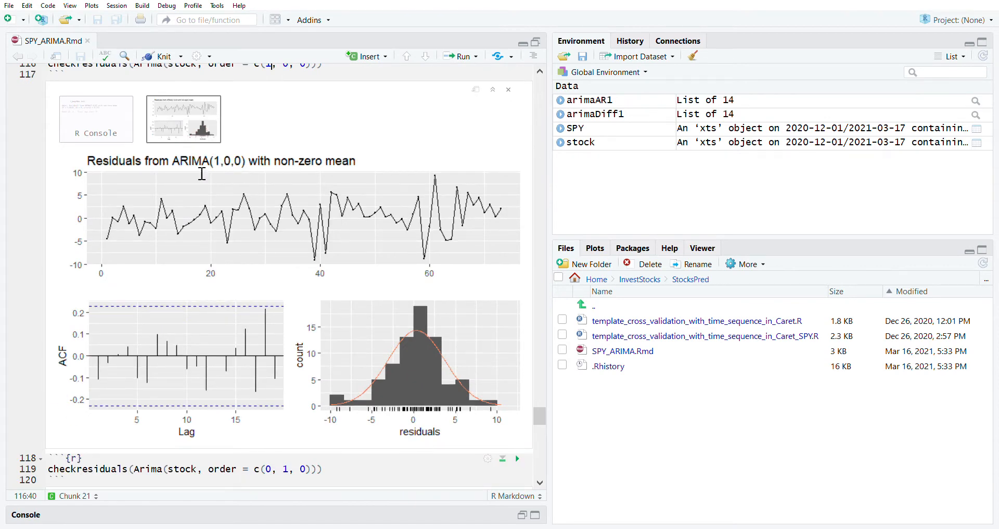
mouse_move(316, 303)
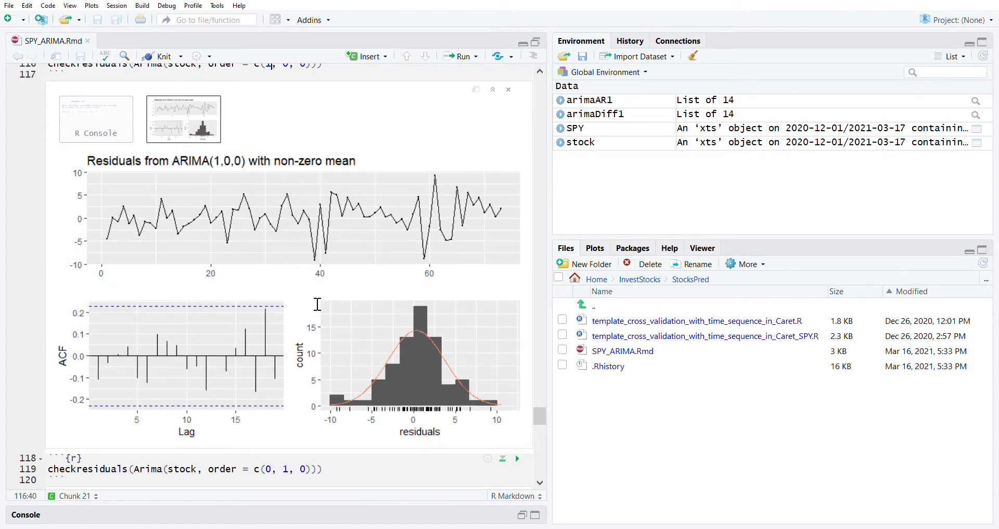
scroll("down", 3)
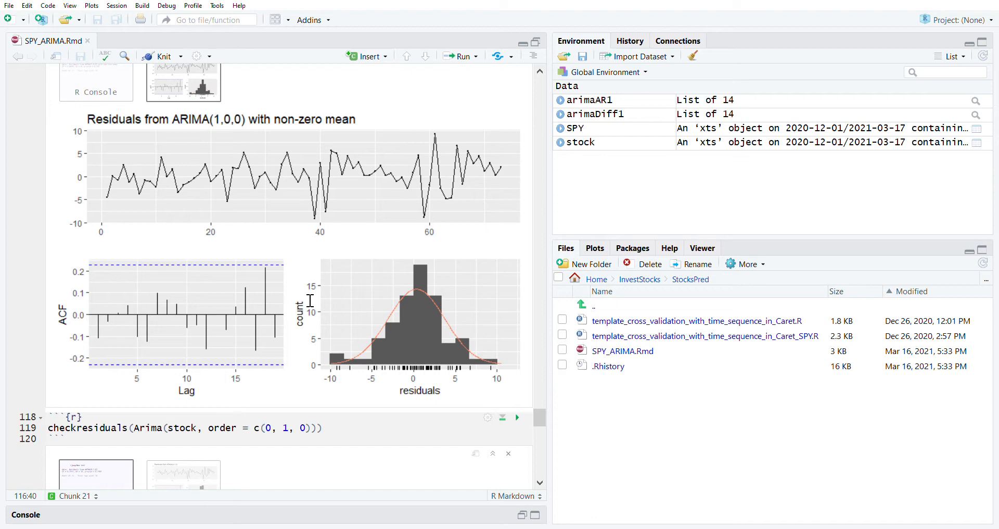
scroll("down", 3)
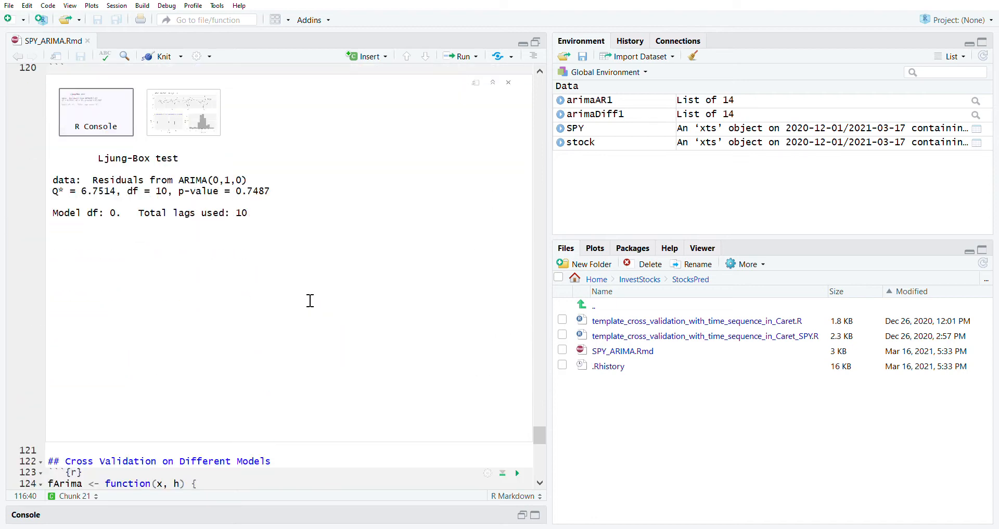
scroll("down", 3)
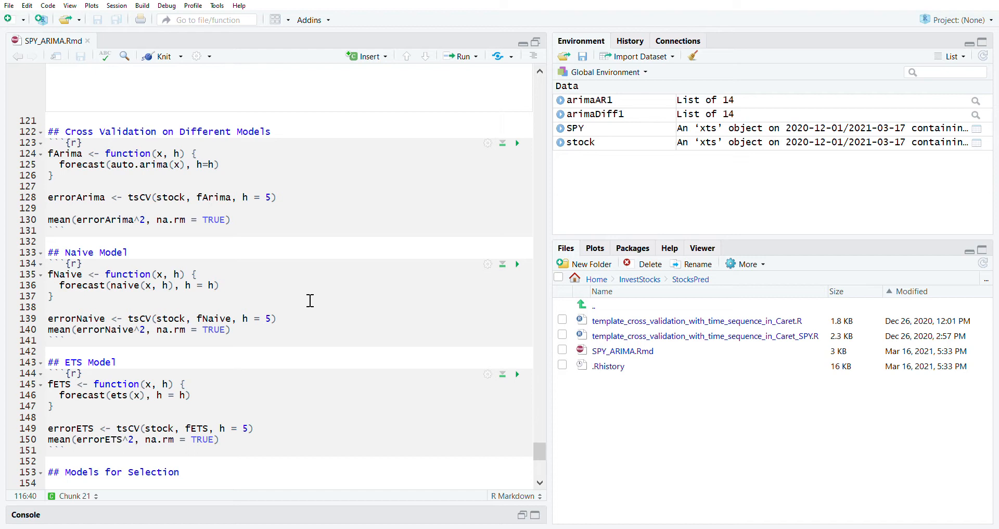
mouse_move(306, 295)
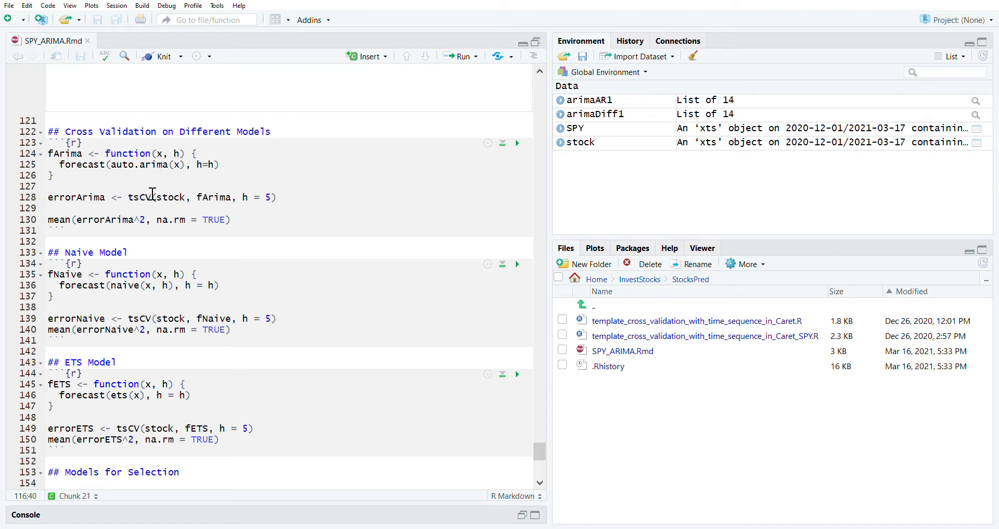
double_click(138, 197)
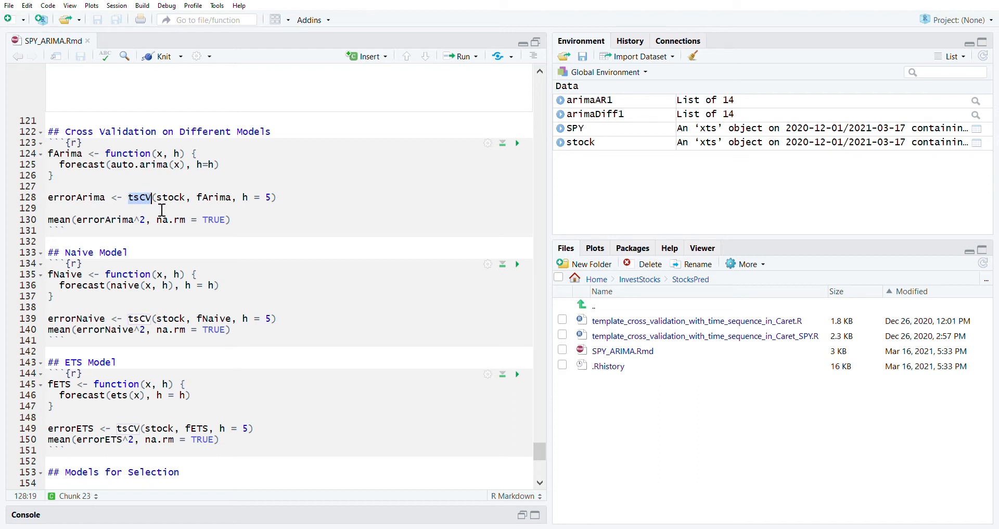
mouse_move(140, 197)
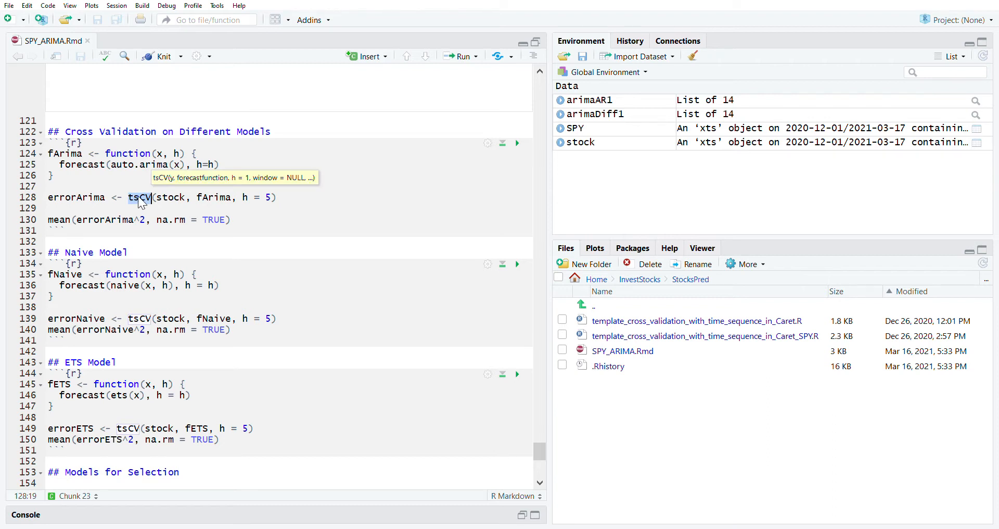
mouse_move(151, 202)
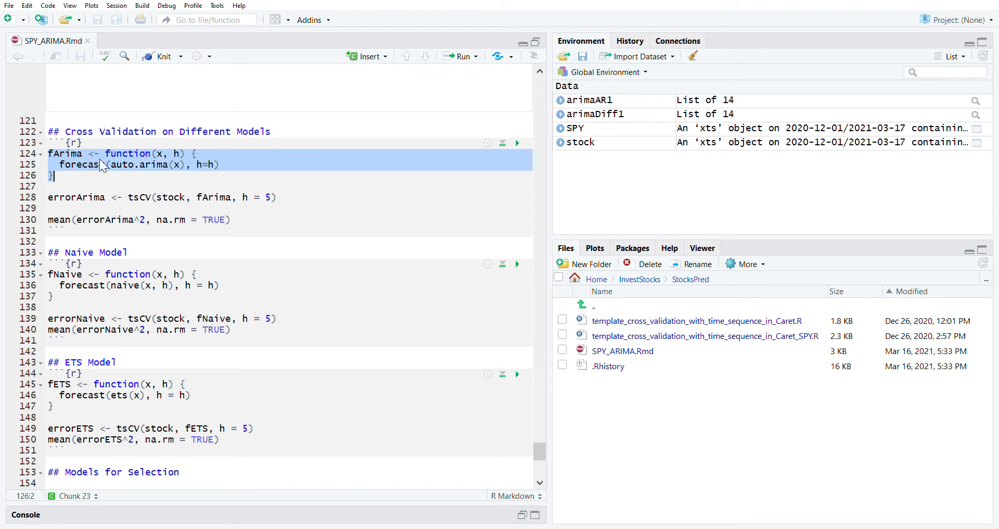
left_click(98, 153)
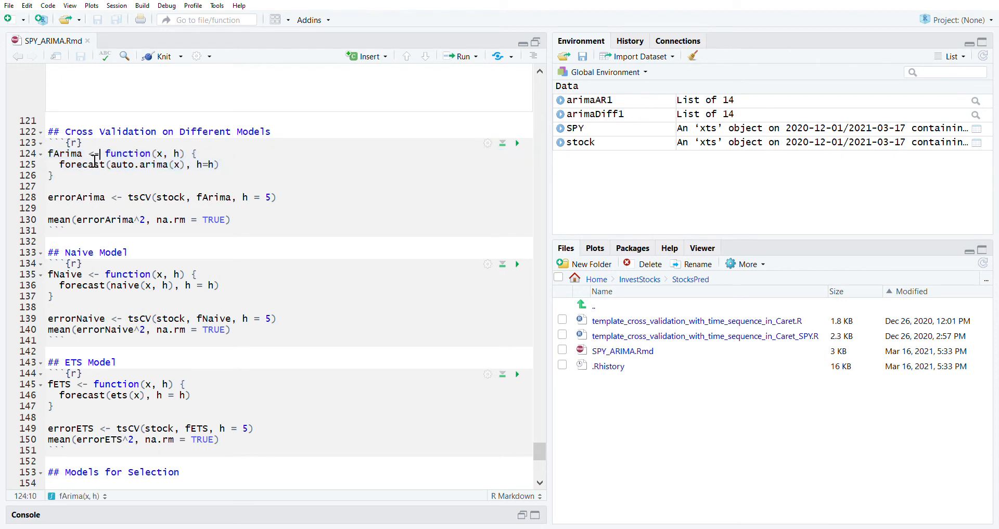
left_click(113, 164)
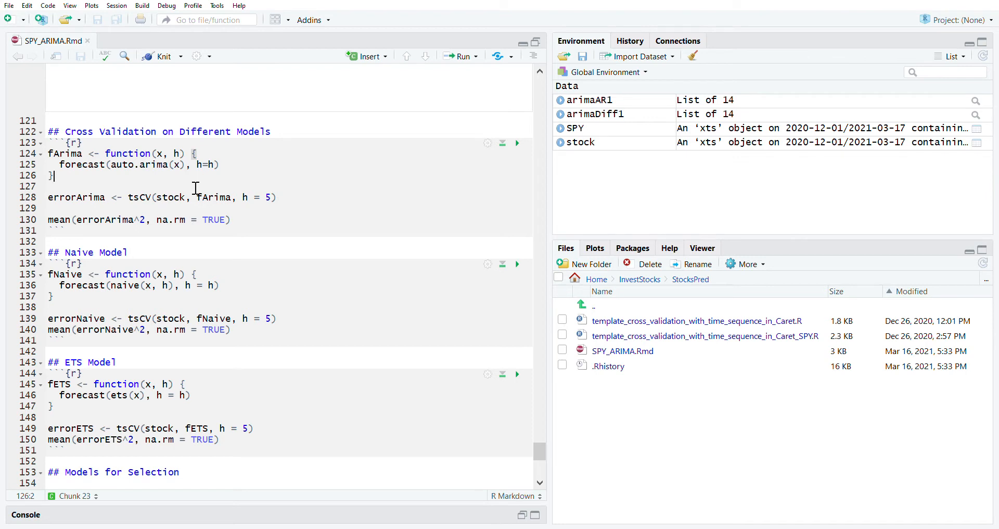
mouse_move(134, 208)
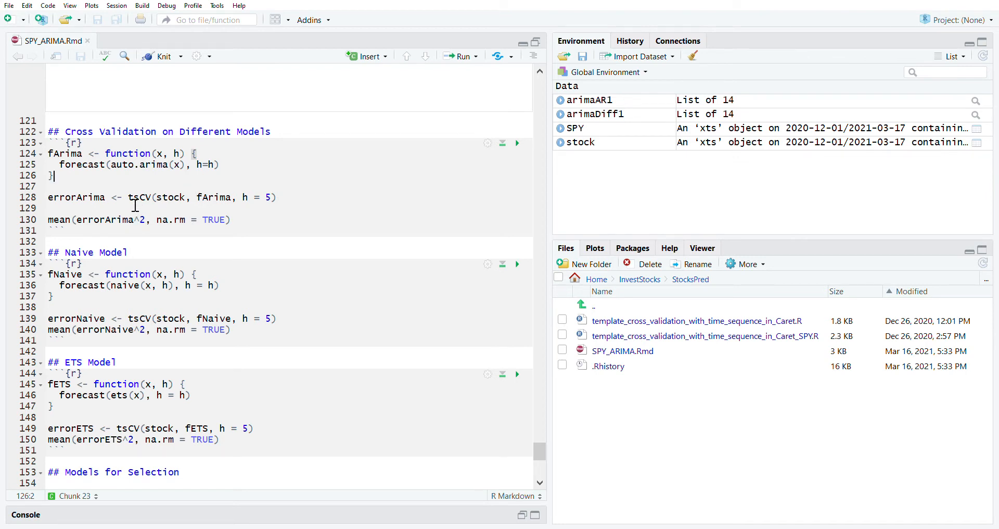
Run the ARIMA cross-validation chunk, giving a mean squared error of 28.55432
double_click(141, 197)
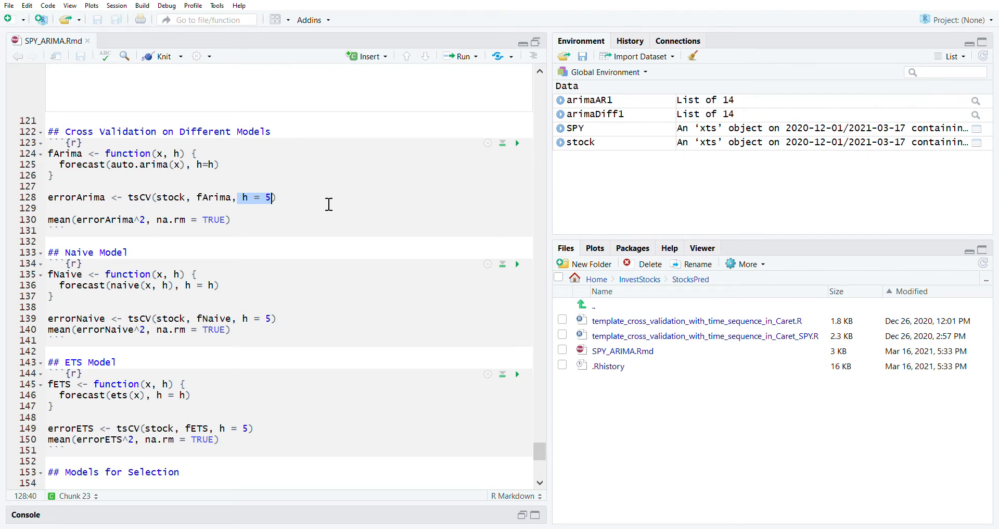
mouse_move(75, 222)
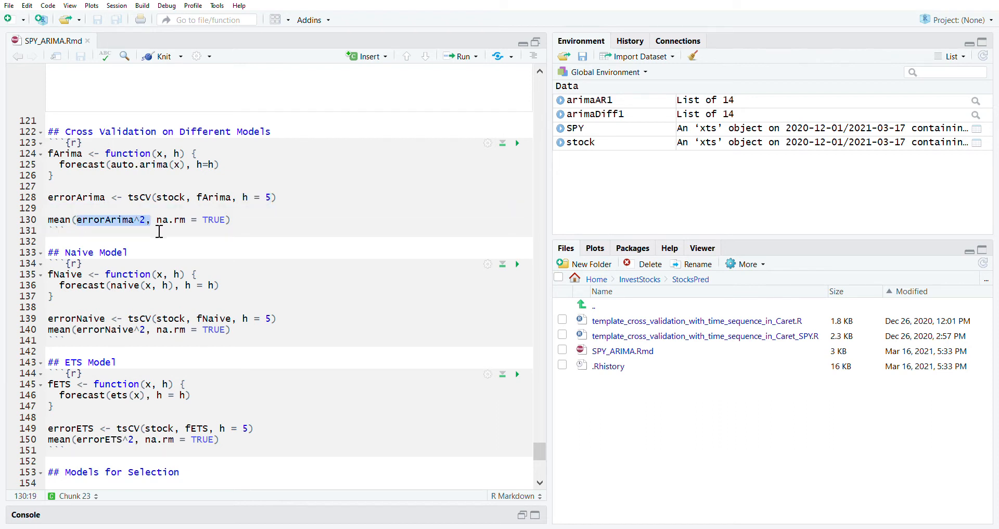
left_click(232, 220)
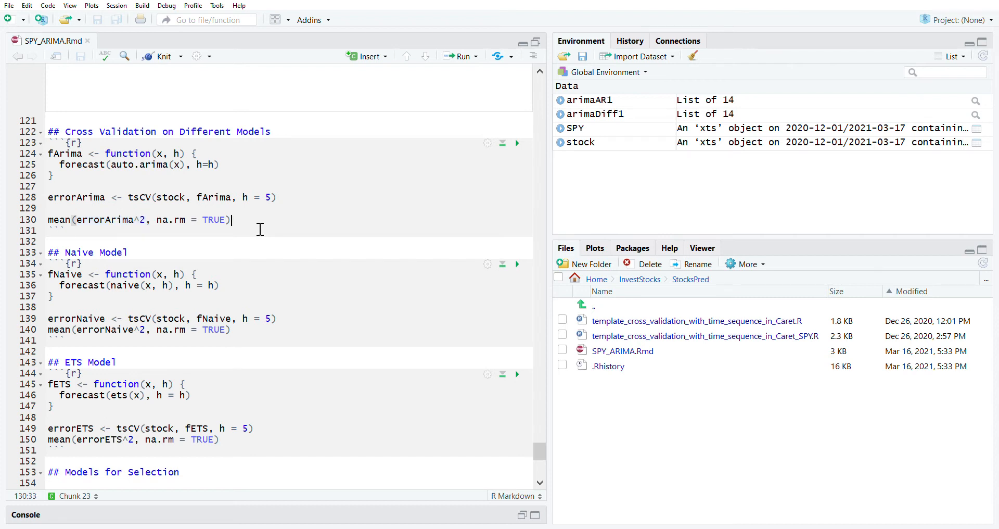
mouse_move(147, 196)
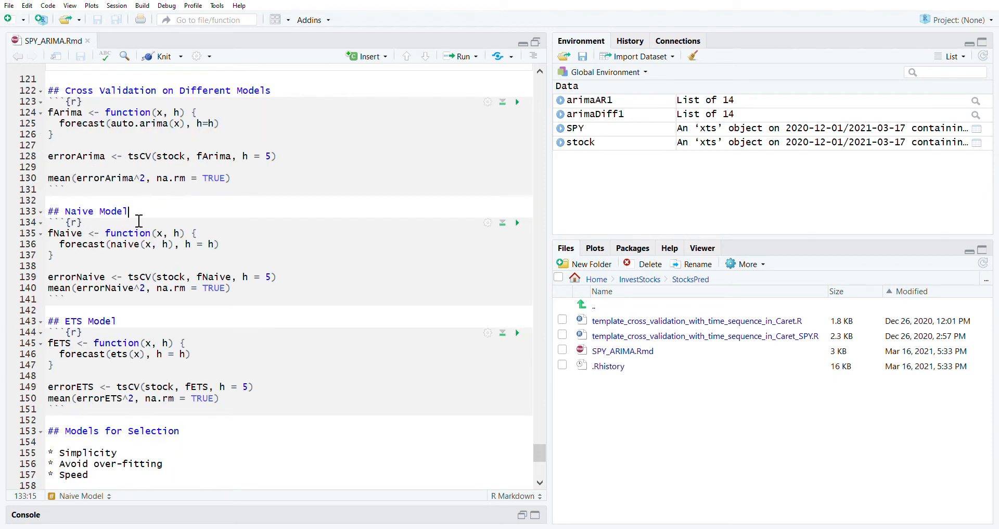
double_click(79, 211)
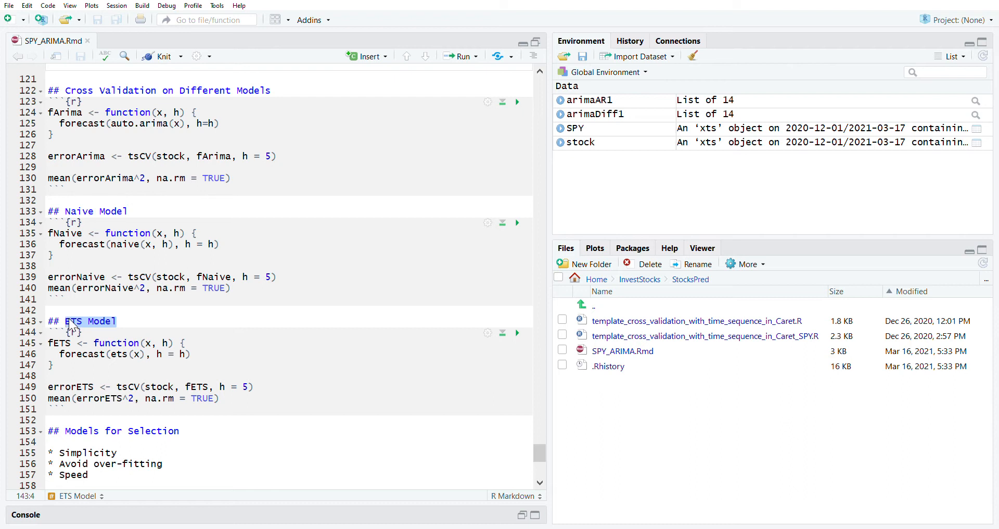
mouse_move(524, 106)
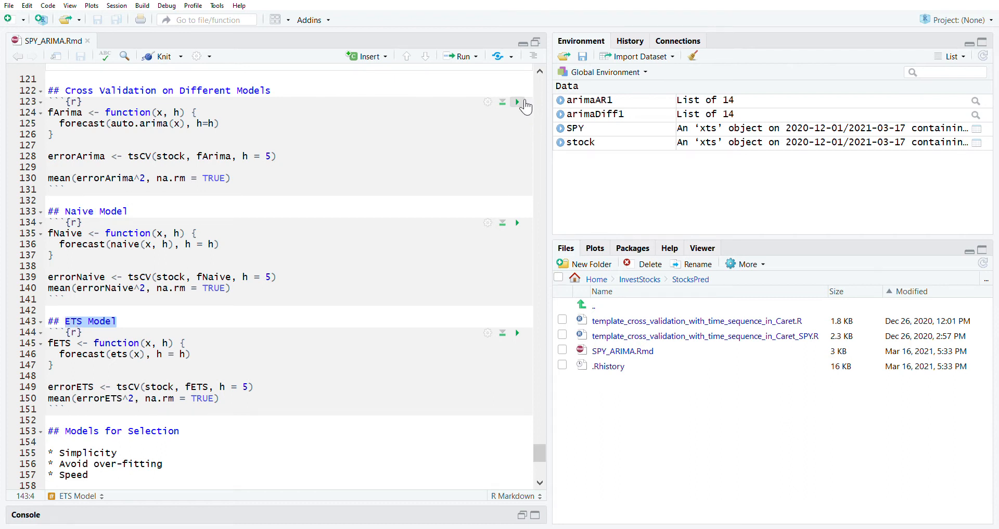
left_click(517, 101)
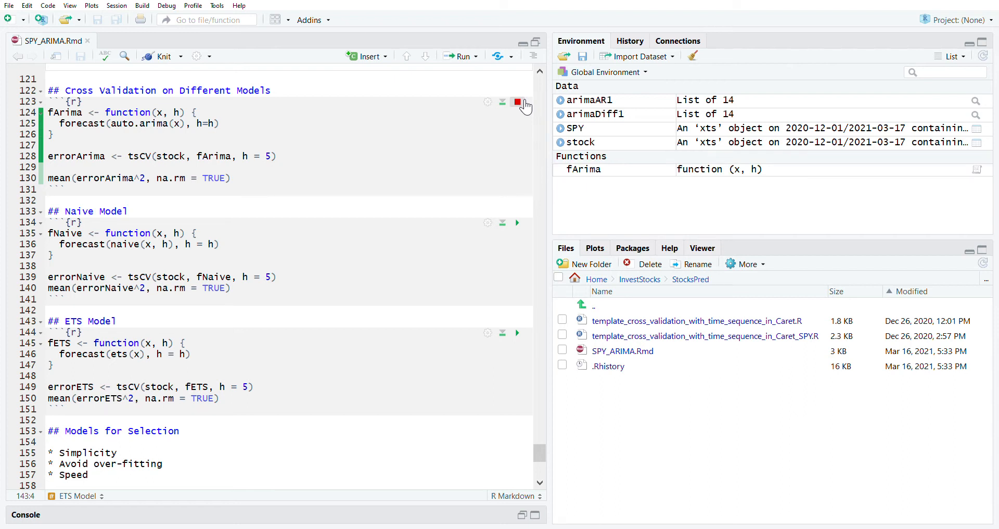
left_click(516, 101)
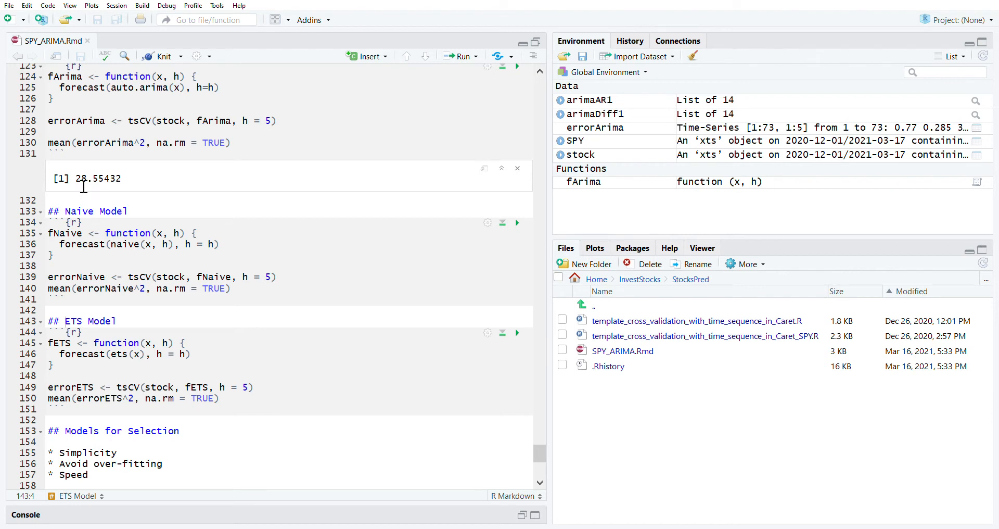
double_click(97, 178)
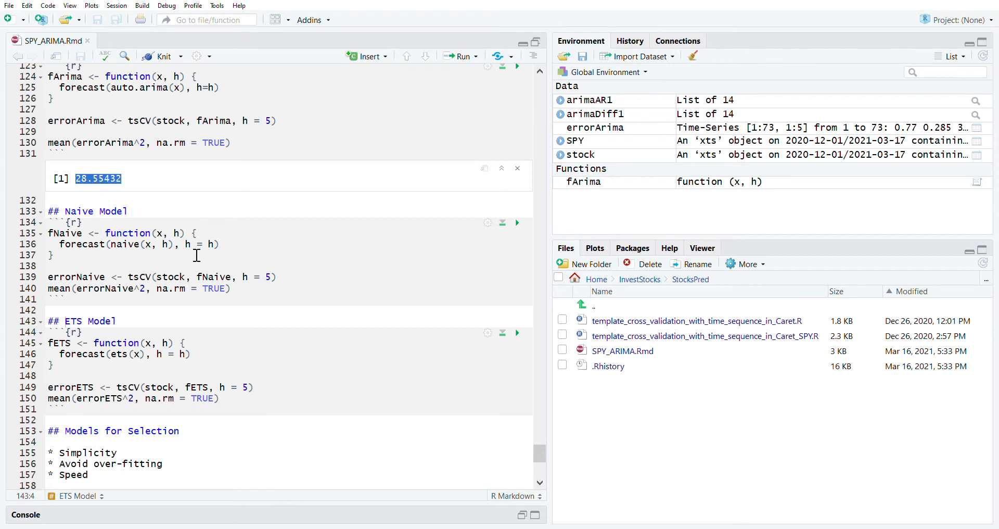
left_click(67, 211)
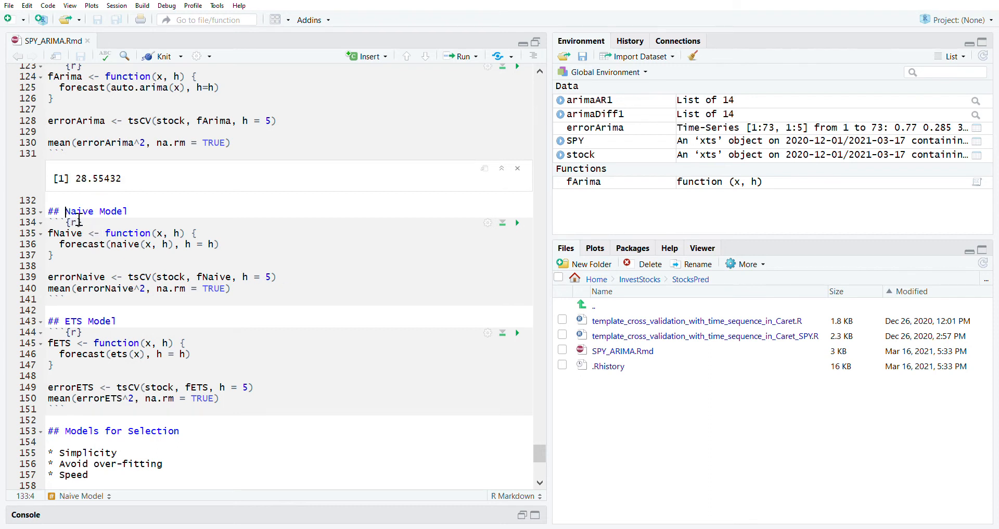
double_click(79, 210)
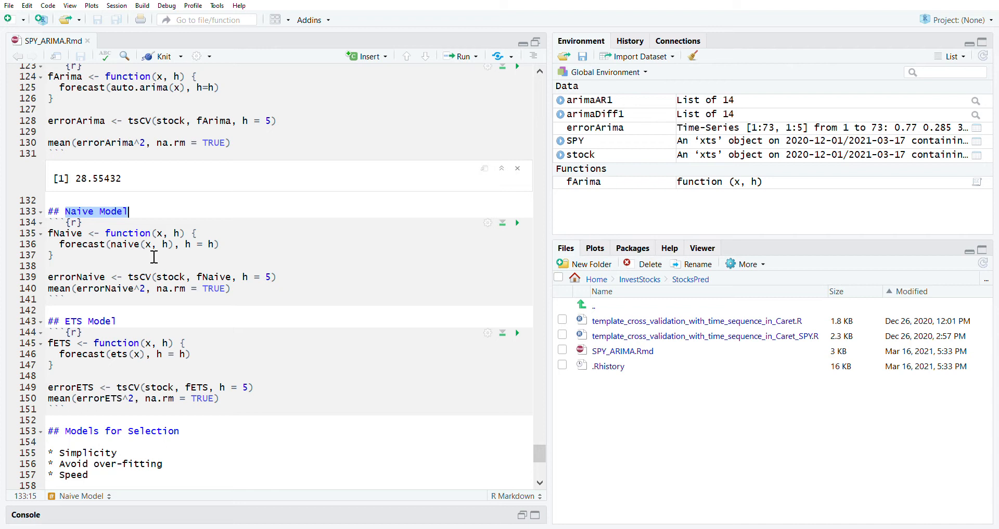
mouse_move(185, 257)
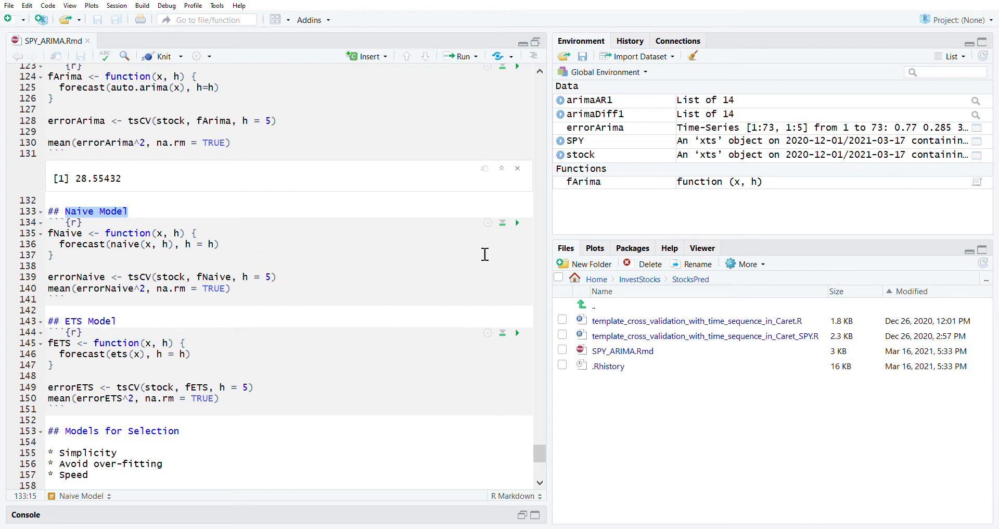
mouse_move(480, 248)
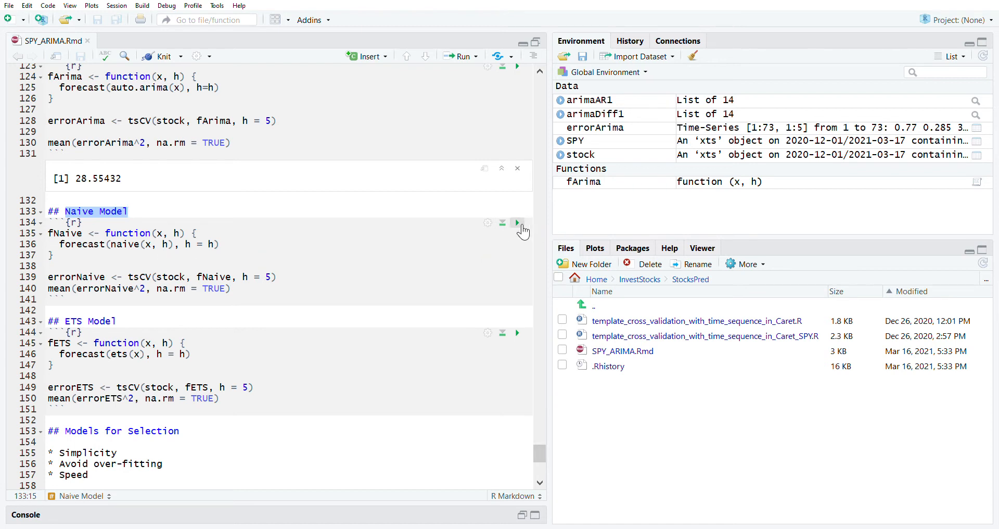
Run the naive model cross-validation, yielding an error of 29.19506, and move to the ETS chunk
left_click(516, 223)
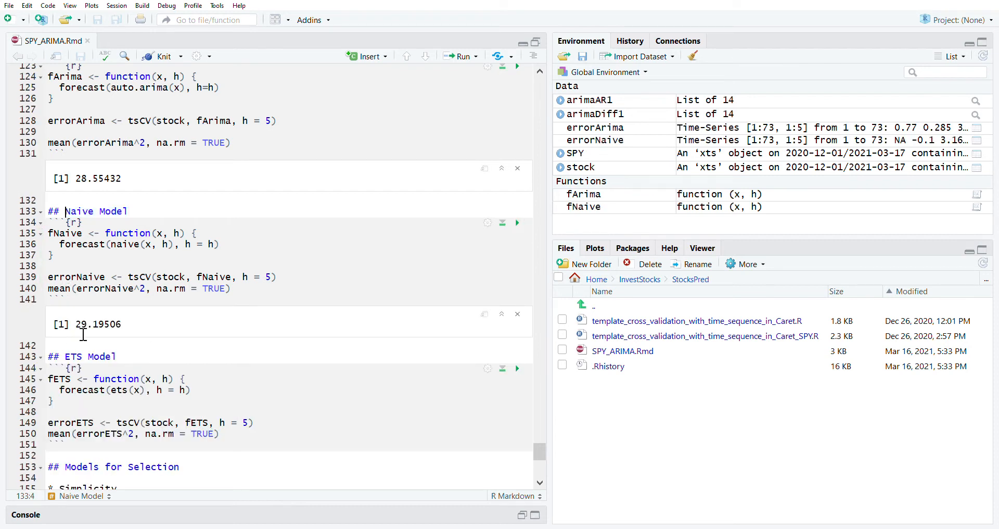
double_click(98, 324)
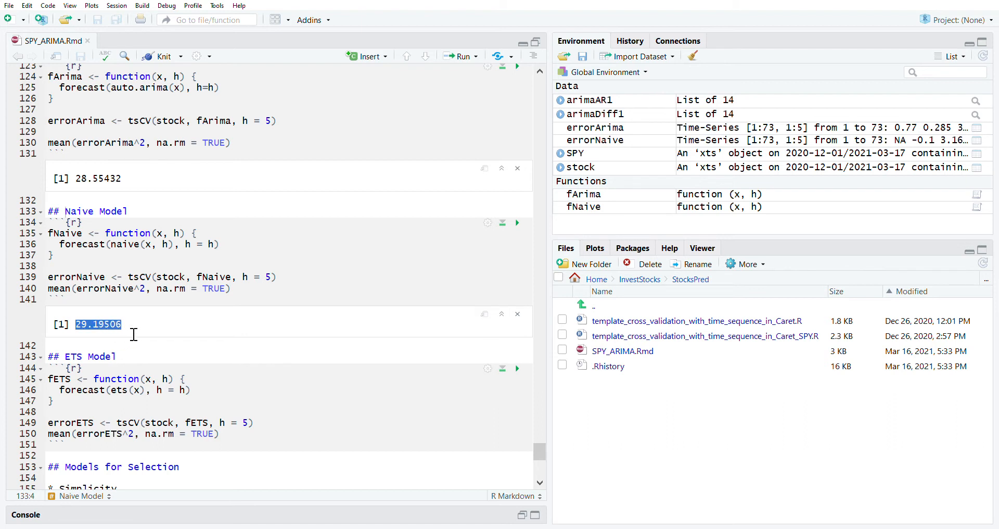
mouse_move(104, 185)
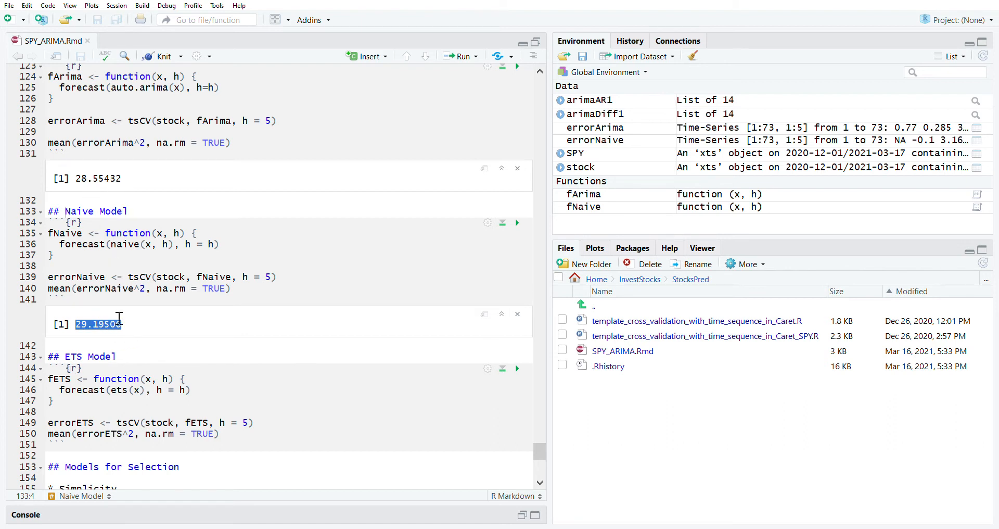
scroll("down", 3)
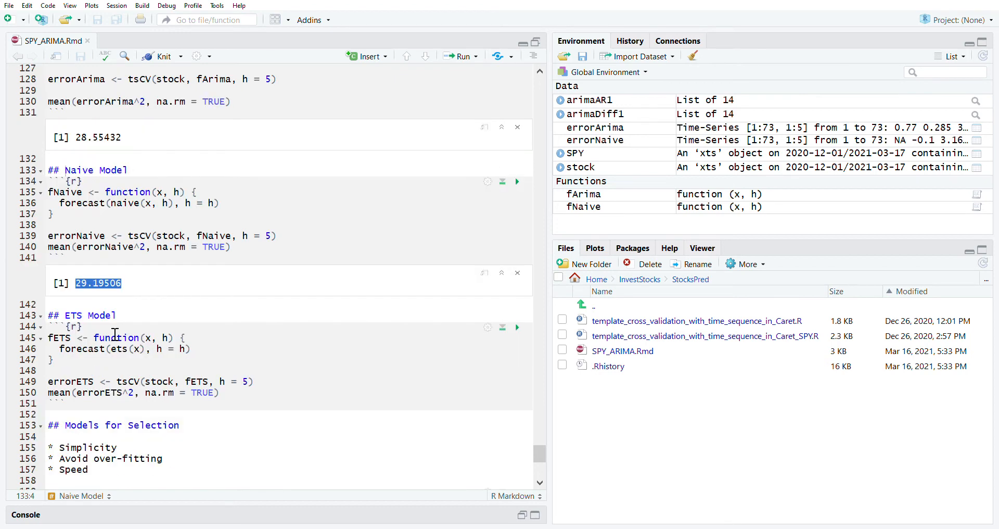
scroll("down", 3)
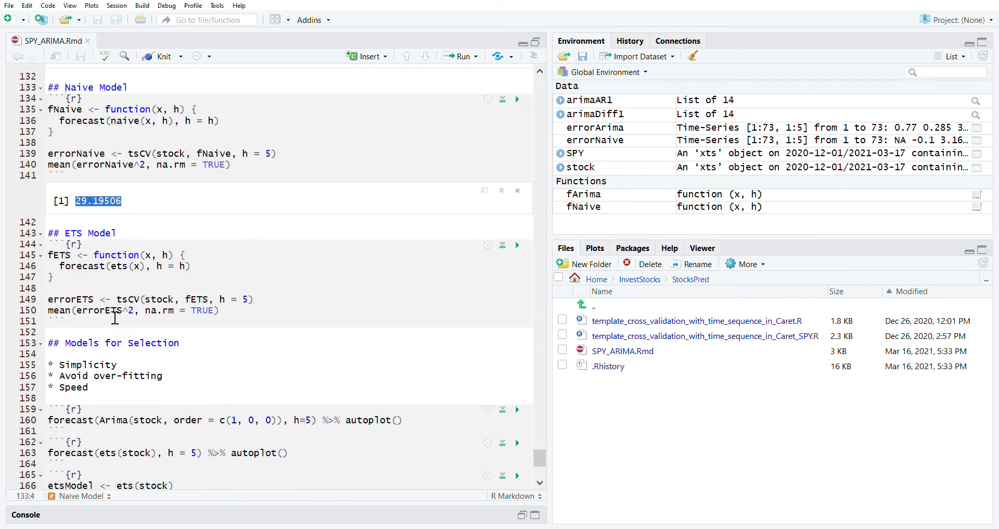
mouse_move(73, 235)
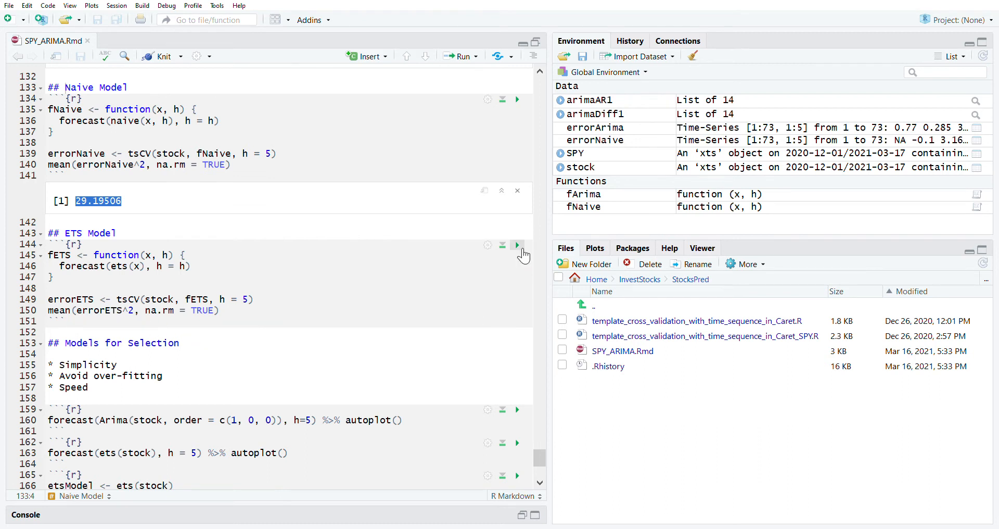
Run the ETS cross-validation (error 29.80159) and compare it against ARIMA's 28.55432
left_click(517, 245)
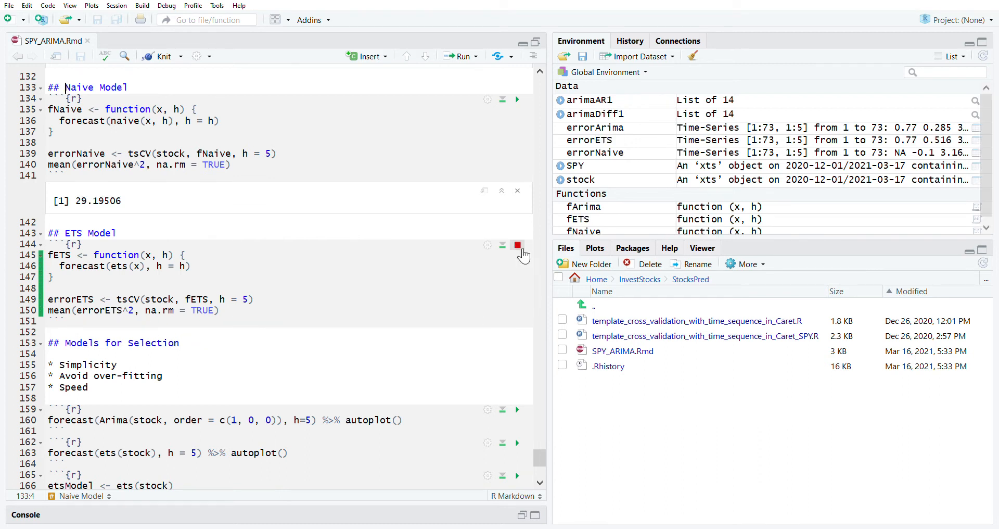
left_click(517, 244)
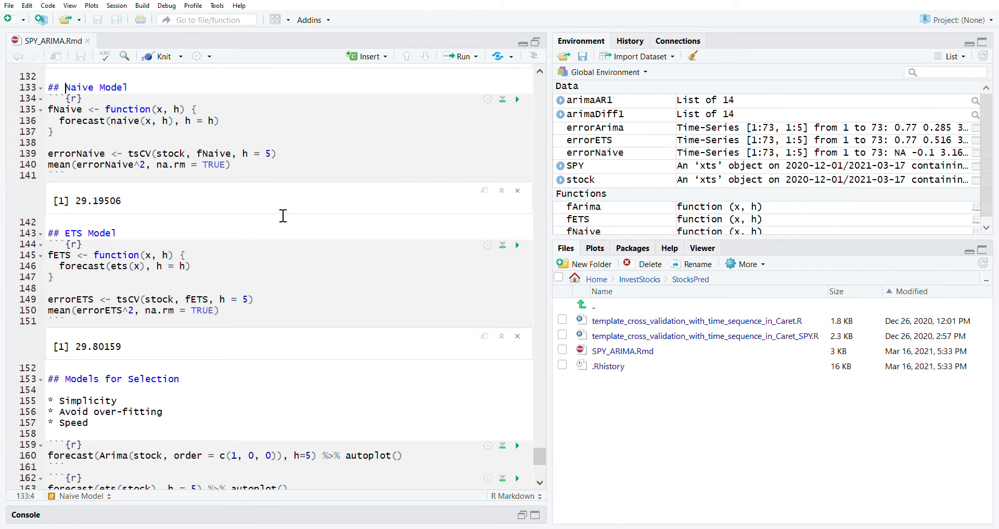
double_click(80, 346)
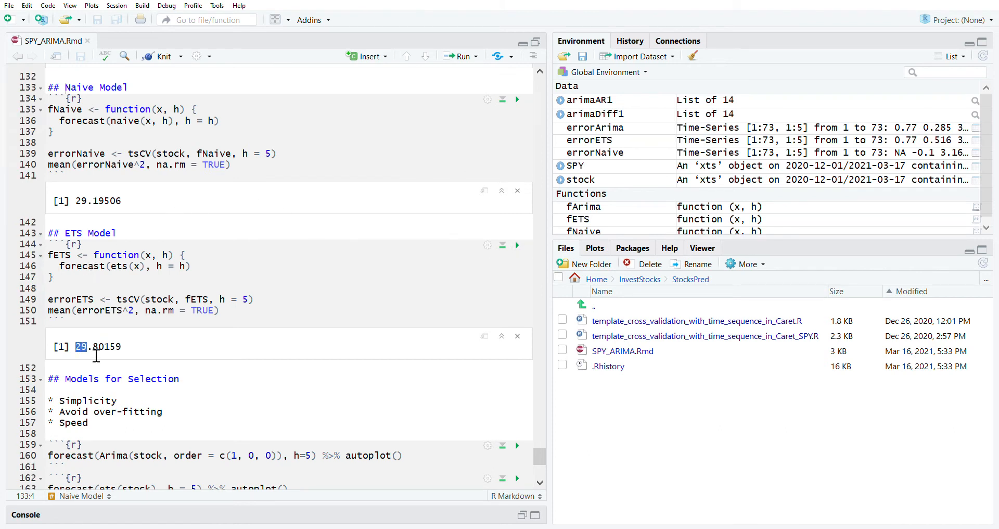
double_click(98, 347)
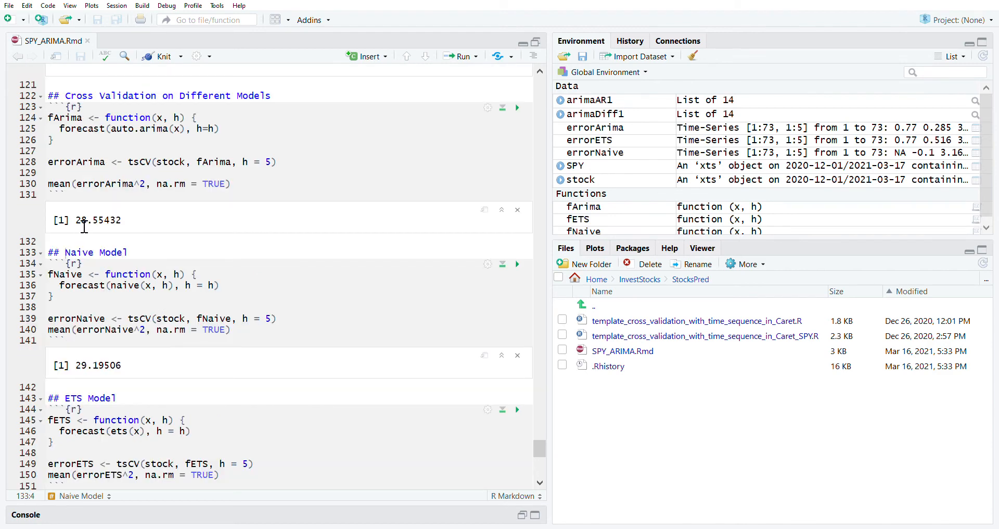
double_click(97, 220)
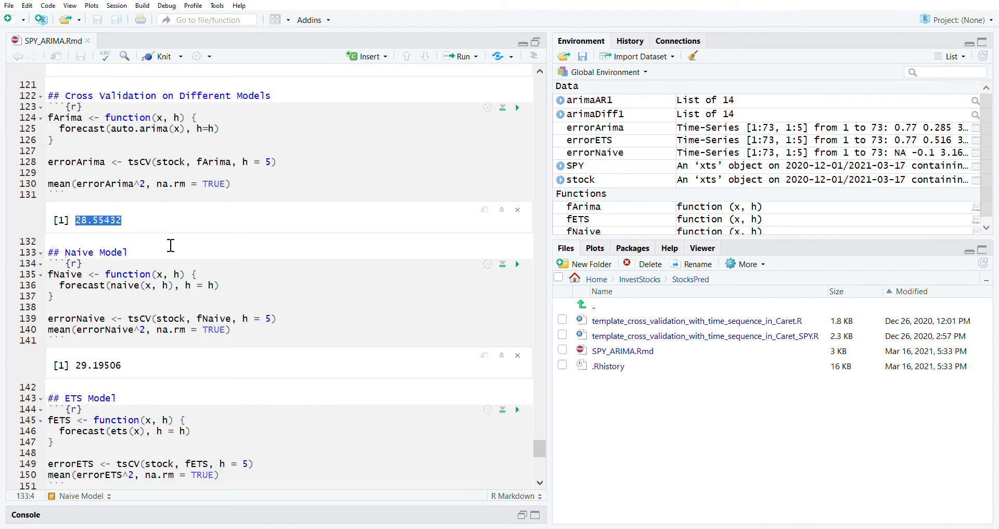
mouse_move(215, 303)
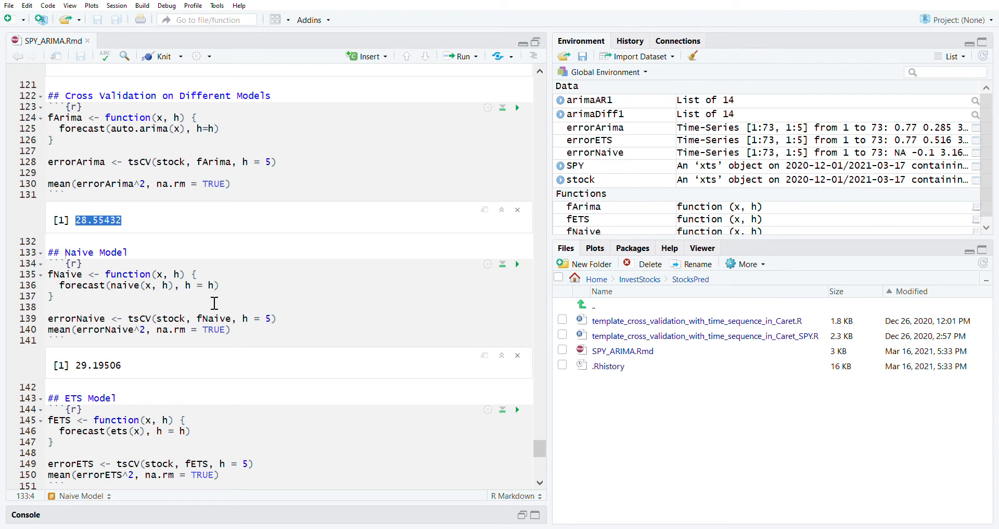
scroll("down", 3)
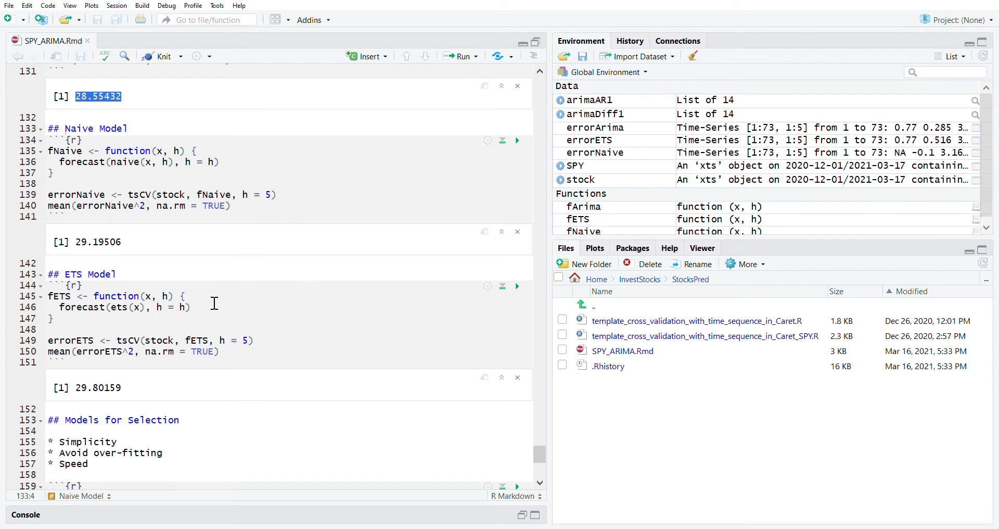
Review the Simplicity, Avoid over-fitting and Speed criteria, then reach the ARIMA forecast code
scroll("down", 3)
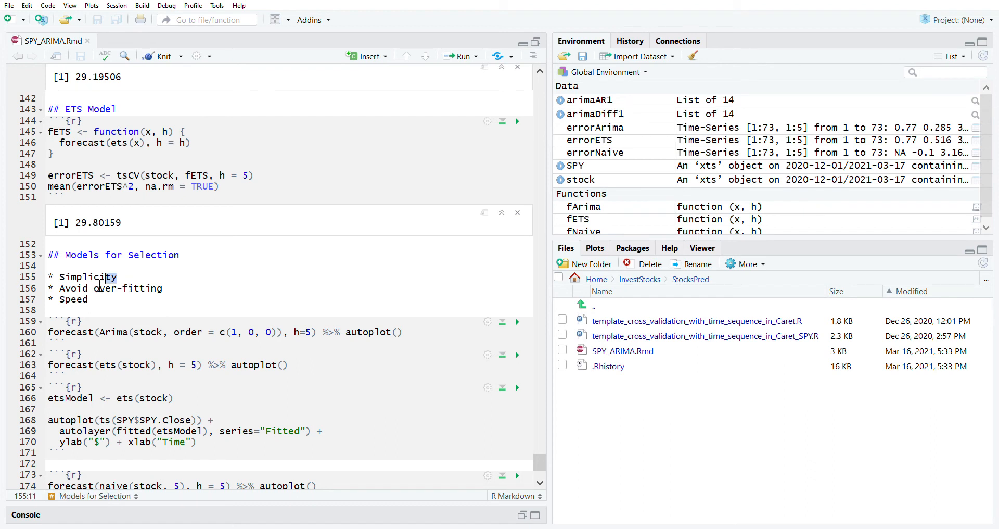
double_click(88, 277)
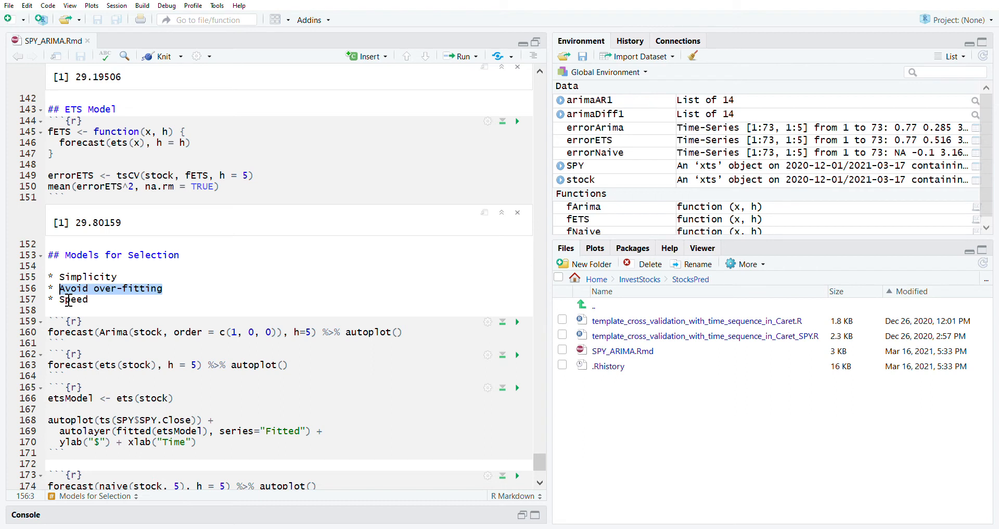
mouse_move(118, 305)
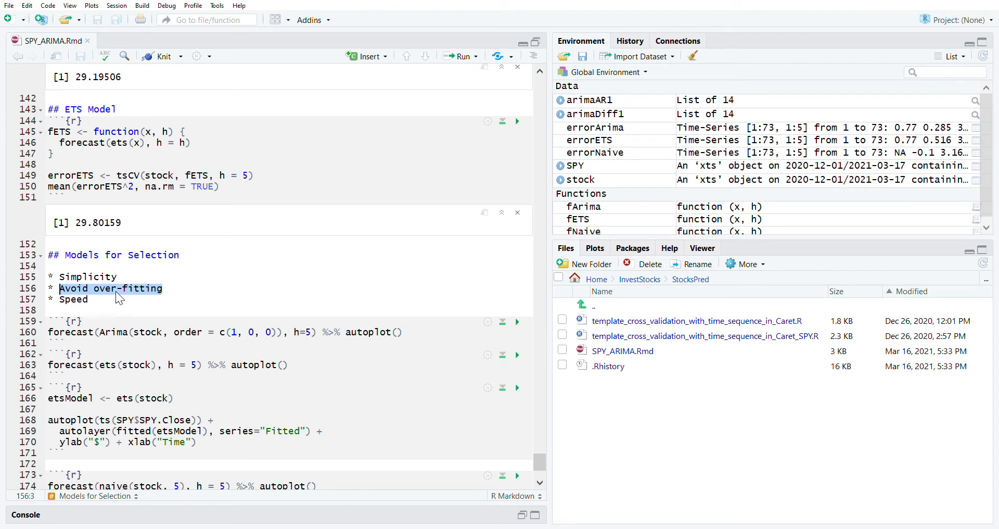
left_click(159, 288)
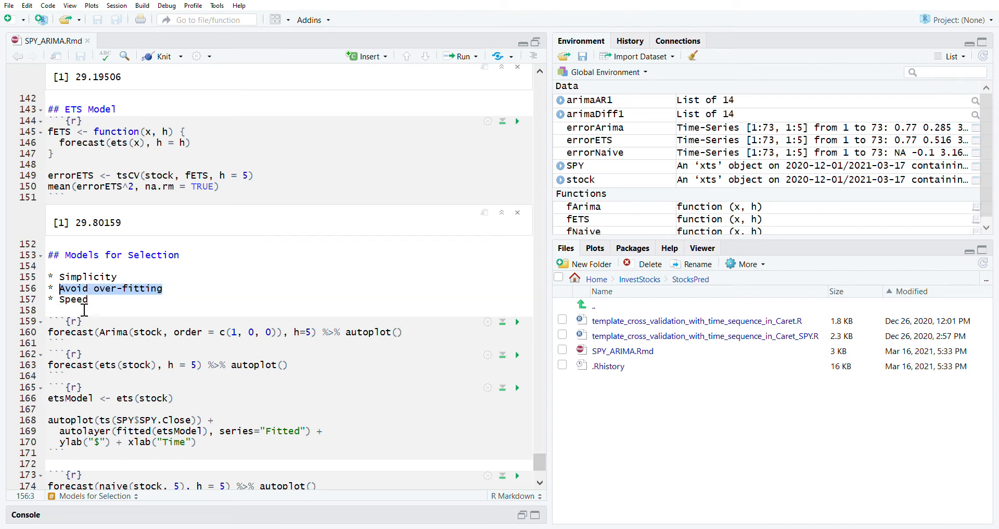
left_click(73, 298)
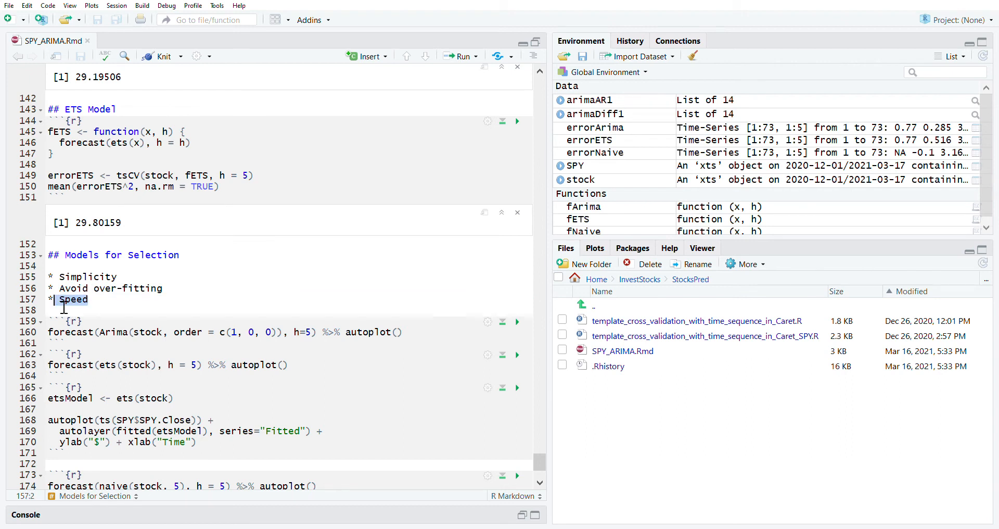
mouse_move(148, 296)
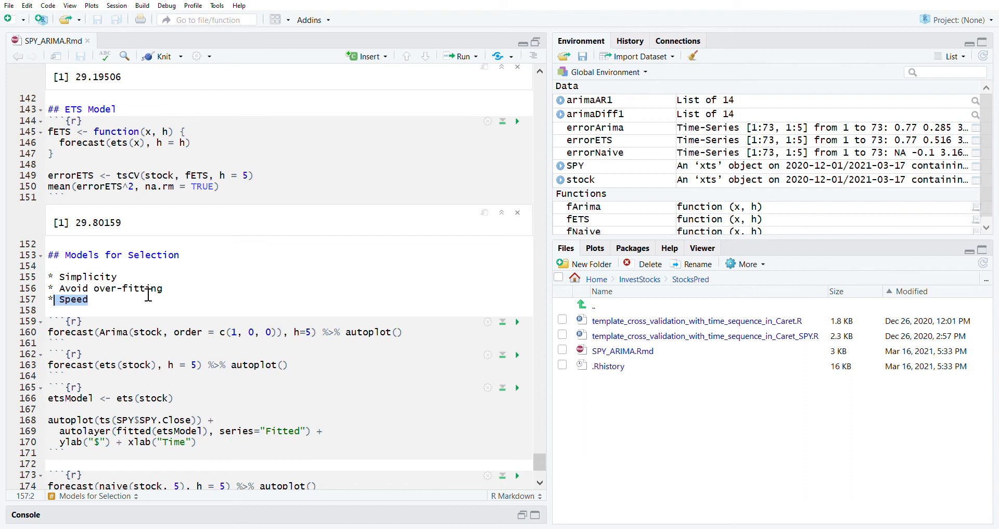
mouse_move(760, 138)
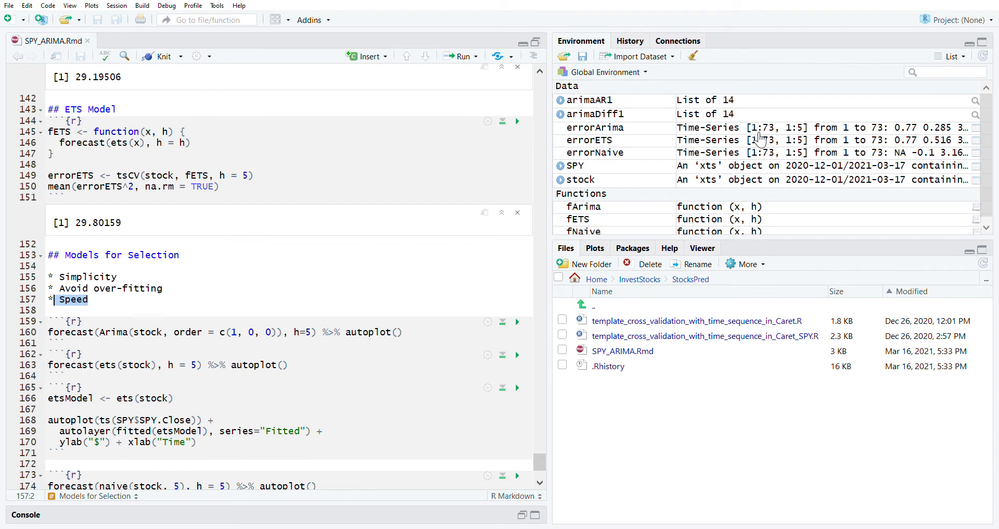
mouse_move(775, 135)
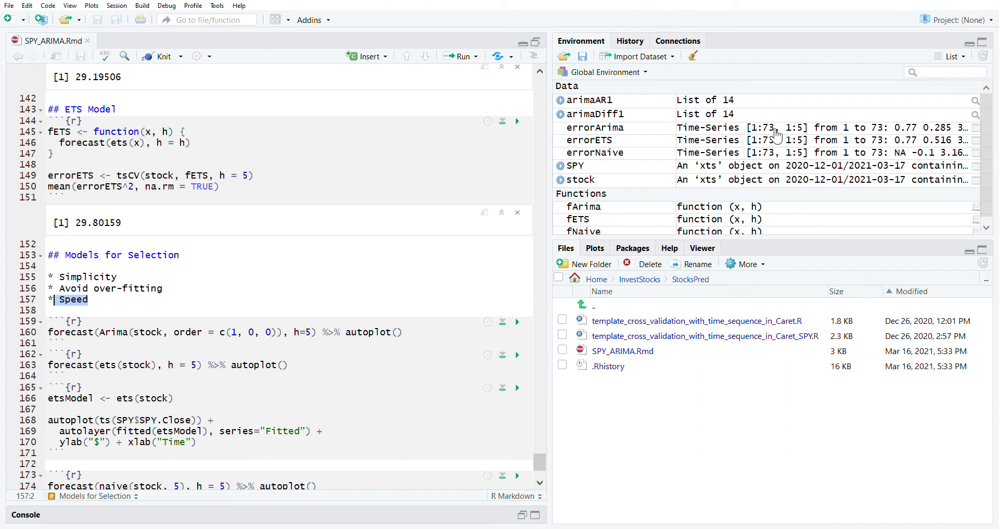
mouse_move(764, 137)
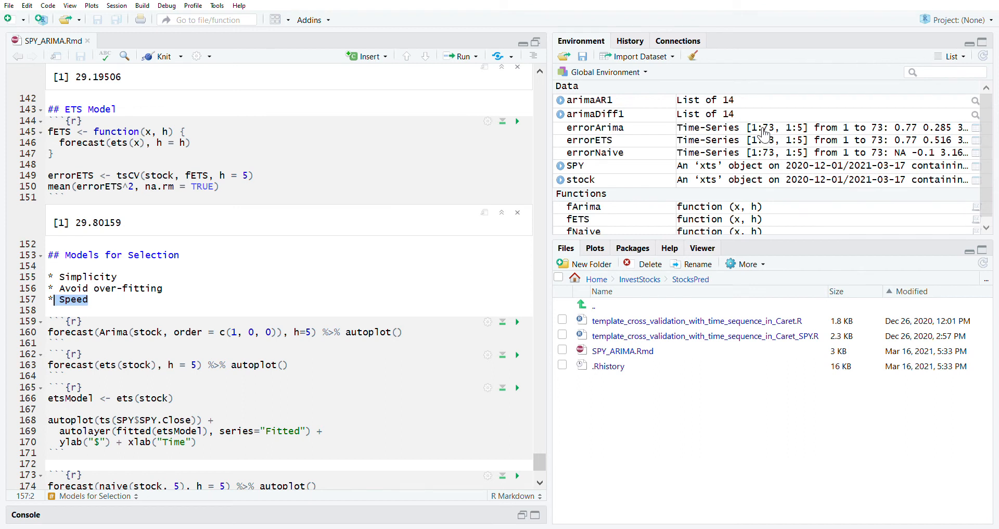
mouse_move(102, 331)
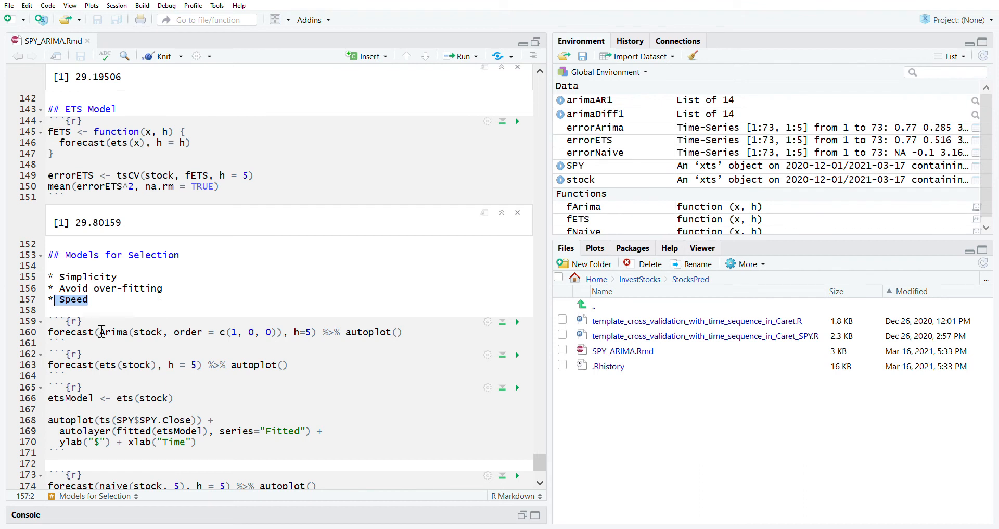
left_click(89, 299)
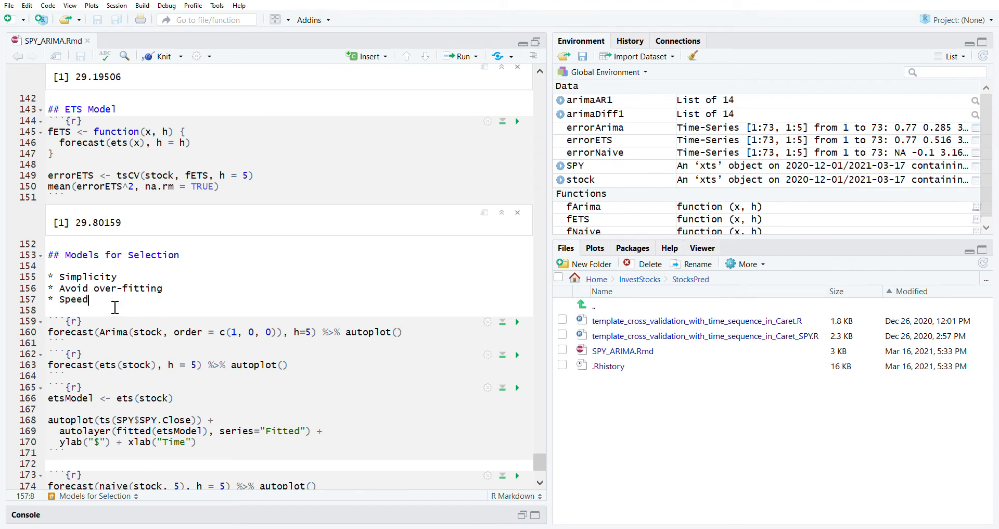
scroll("down", 3)
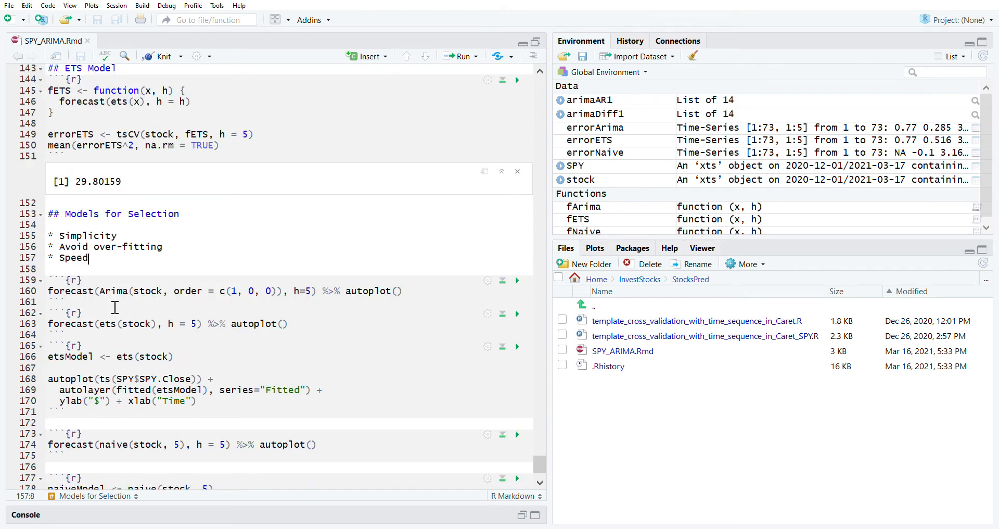
Render the ARIMA(1,0,0) five-step forecast plot with 80/95% bands
scroll("down", 3)
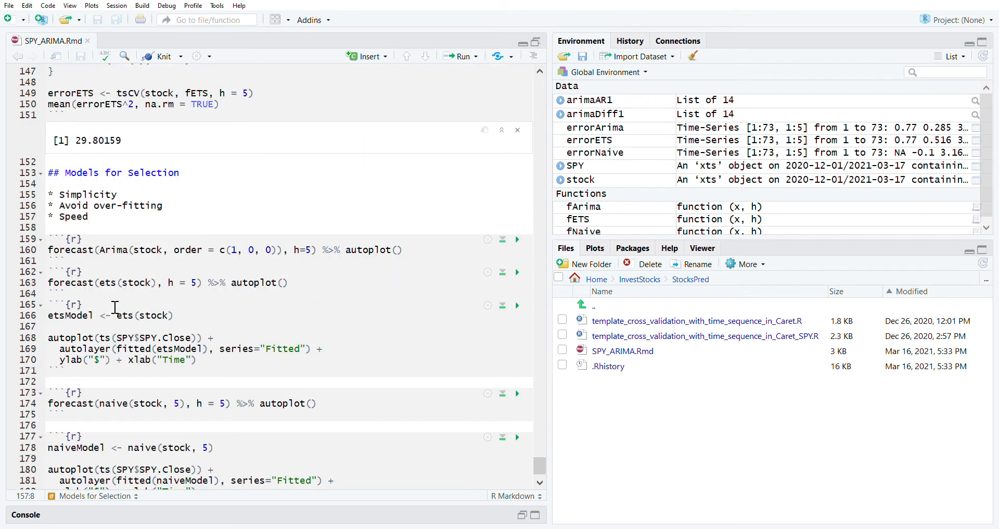
scroll("down", 3)
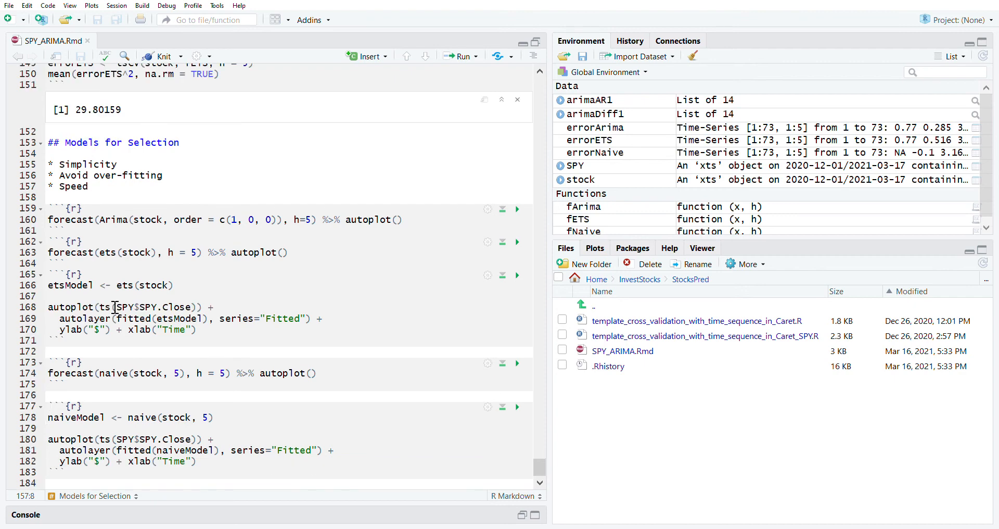
mouse_move(161, 306)
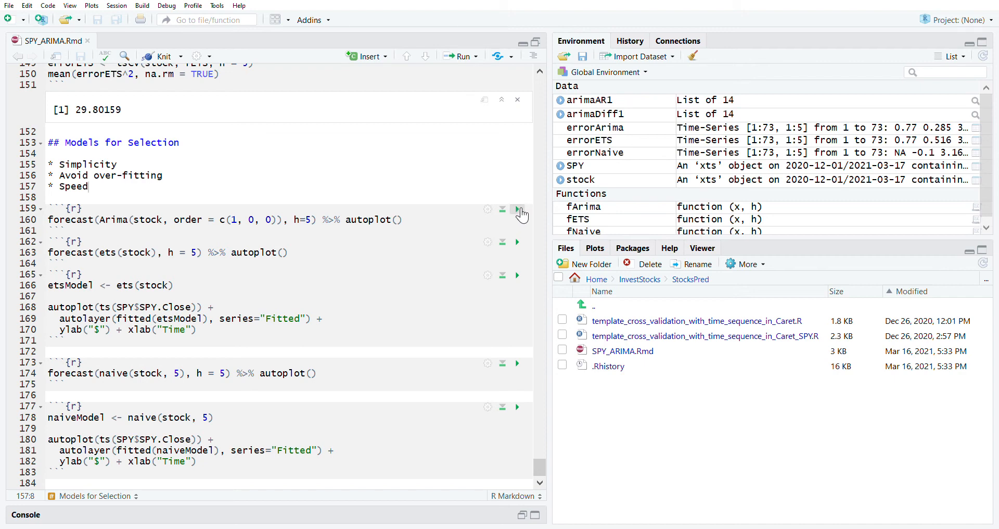
left_click(516, 209)
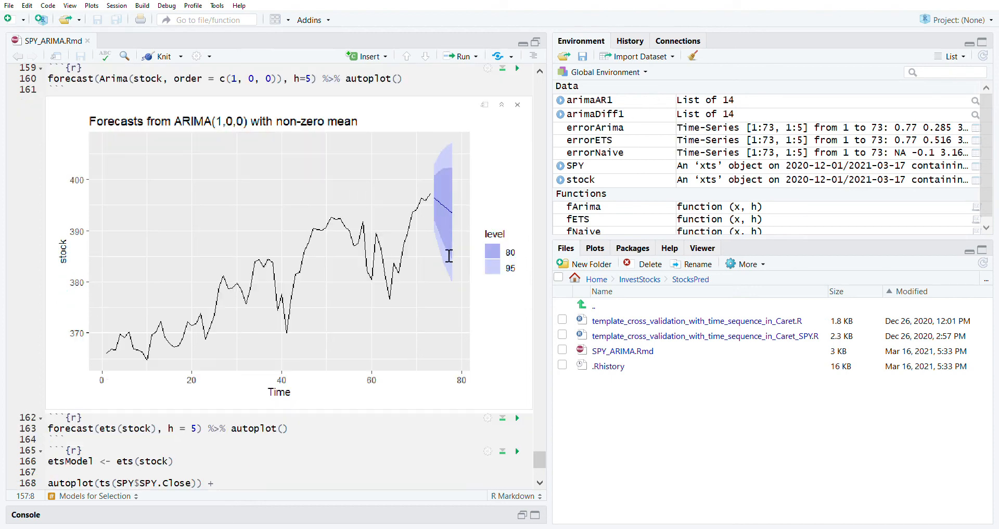
scroll("down", 3)
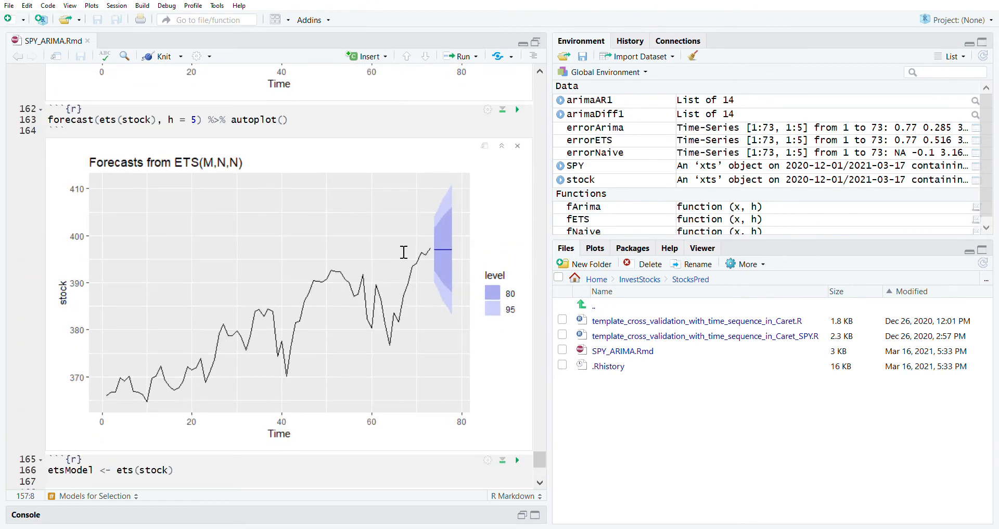
scroll("down", 3)
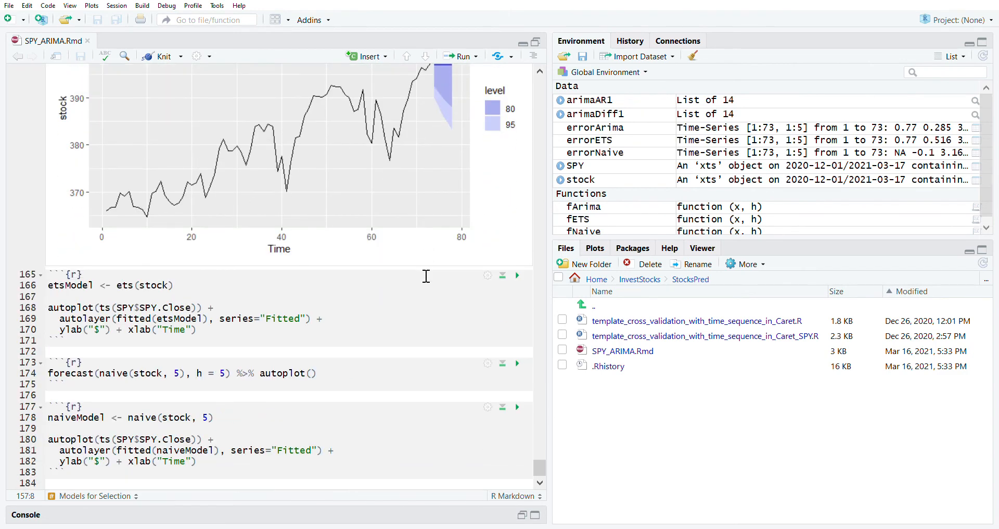
mouse_move(525, 280)
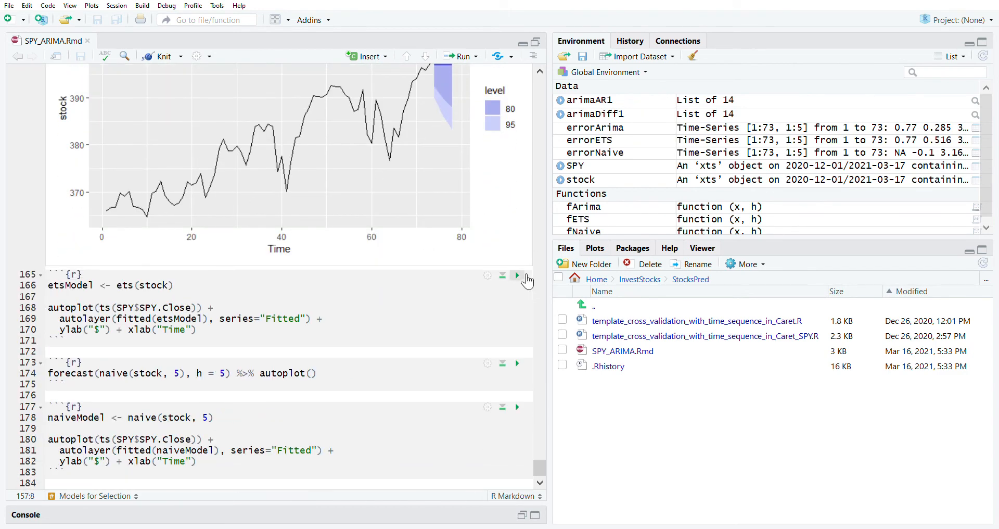
Render the ETS fitted-values plot and the naive five-step forecast plot
left_click(516, 275)
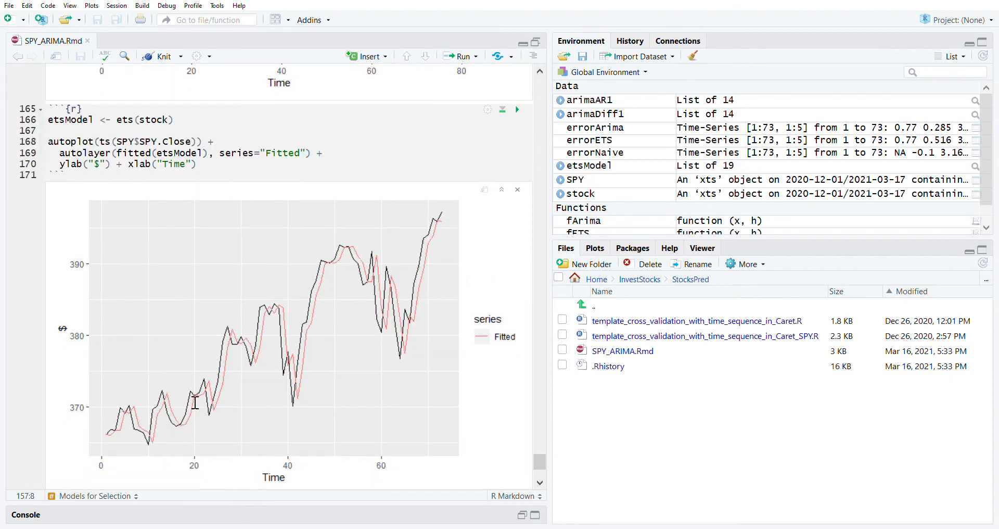
mouse_move(476, 335)
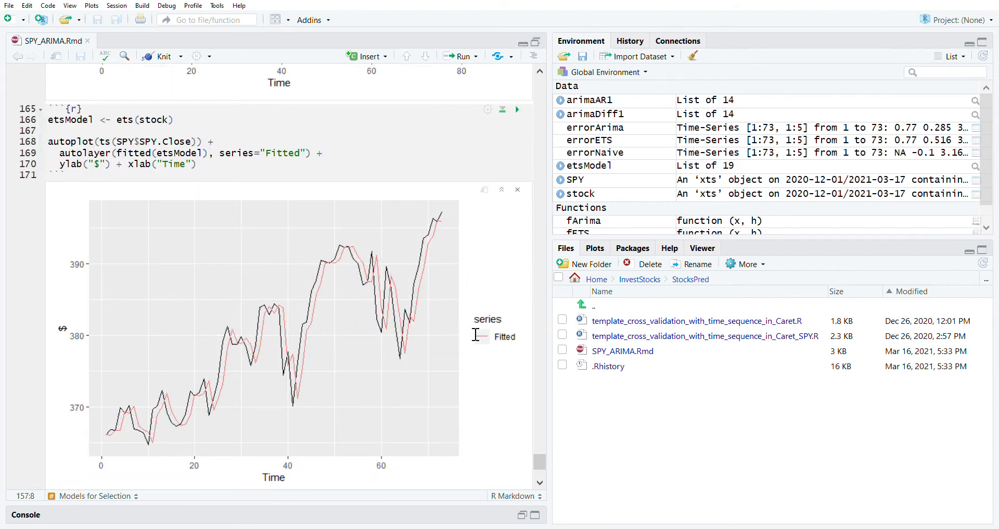
mouse_move(416, 284)
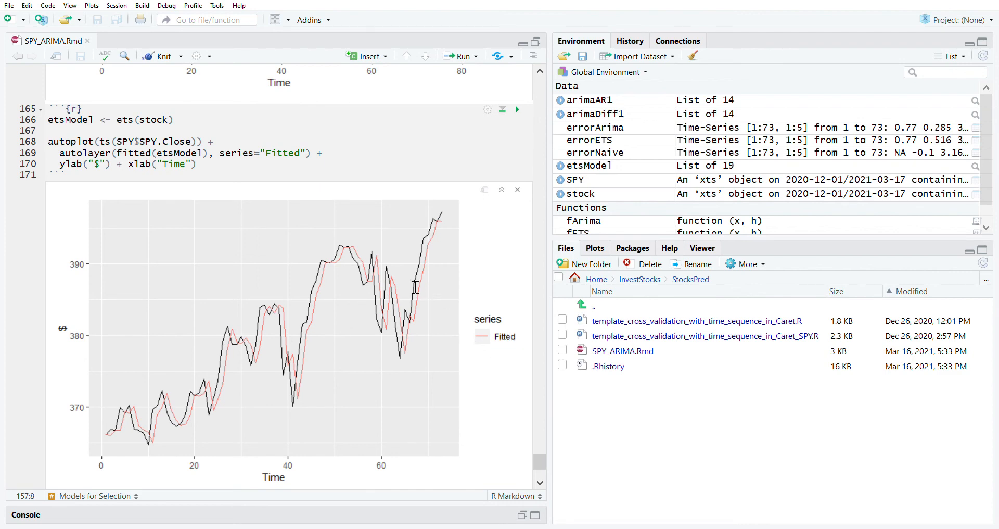
scroll("down", 3)
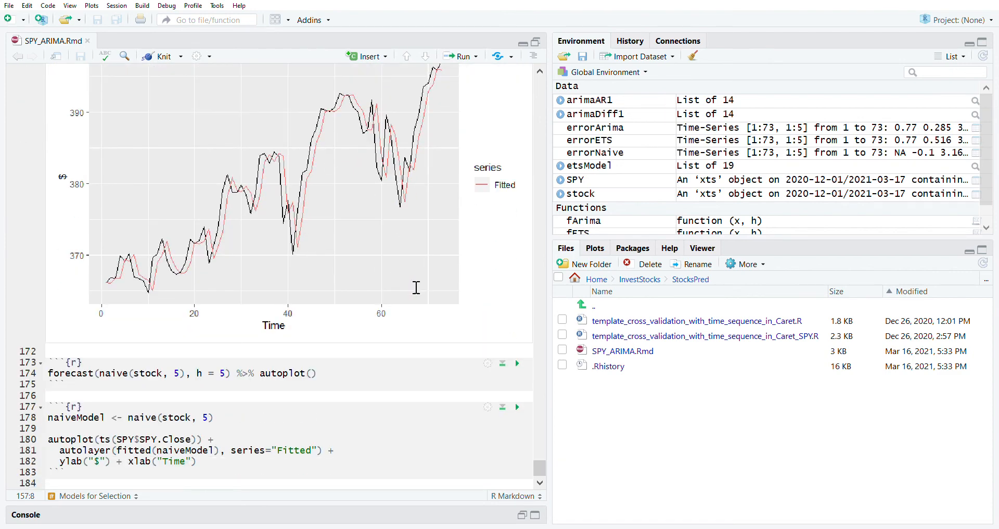
left_click(516, 363)
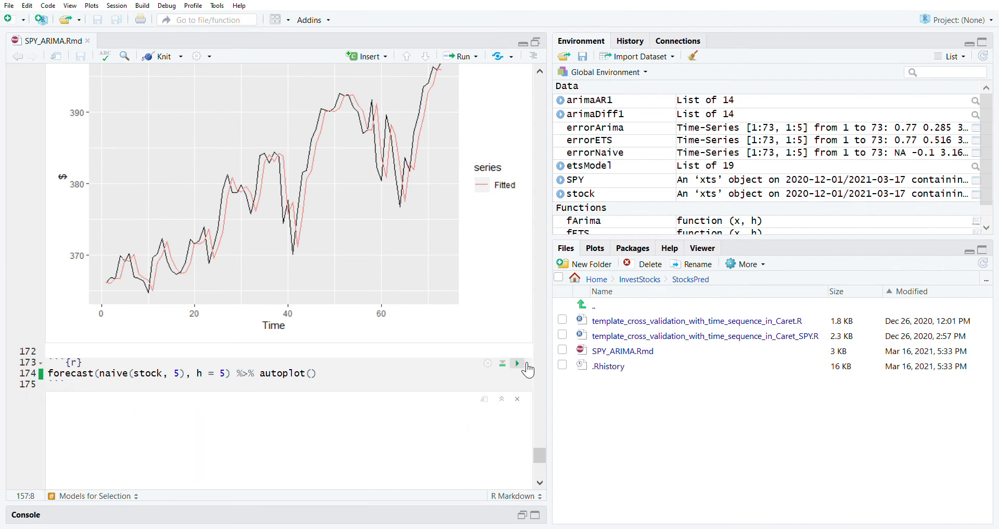
left_click(516, 363)
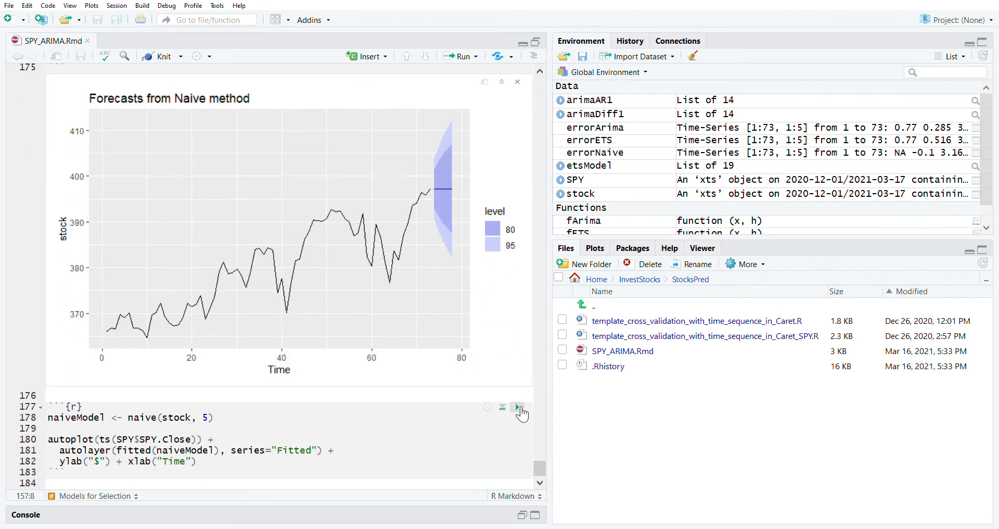
Render the naive model's fitted values over prices, adding naiveModel to the environment
left_click(516, 406)
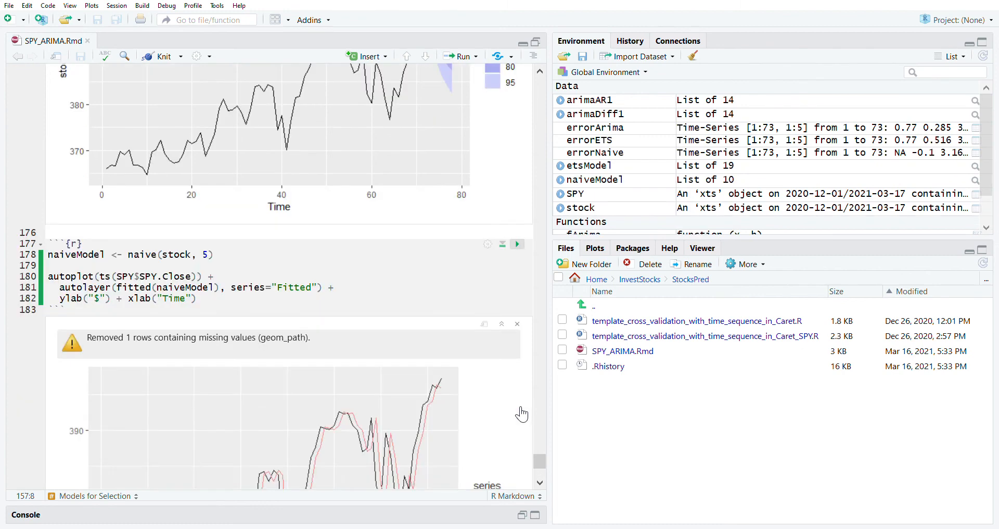
scroll("down", 3)
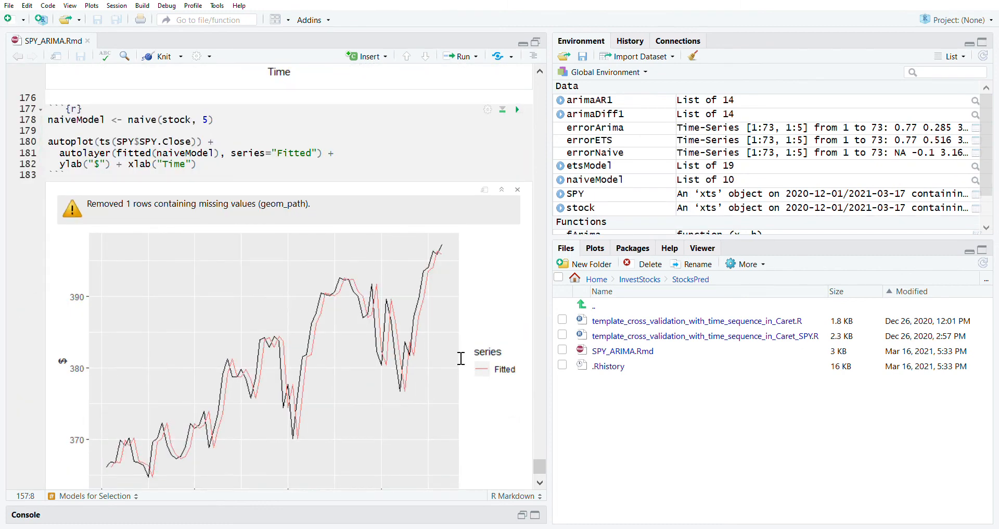
mouse_move(291, 365)
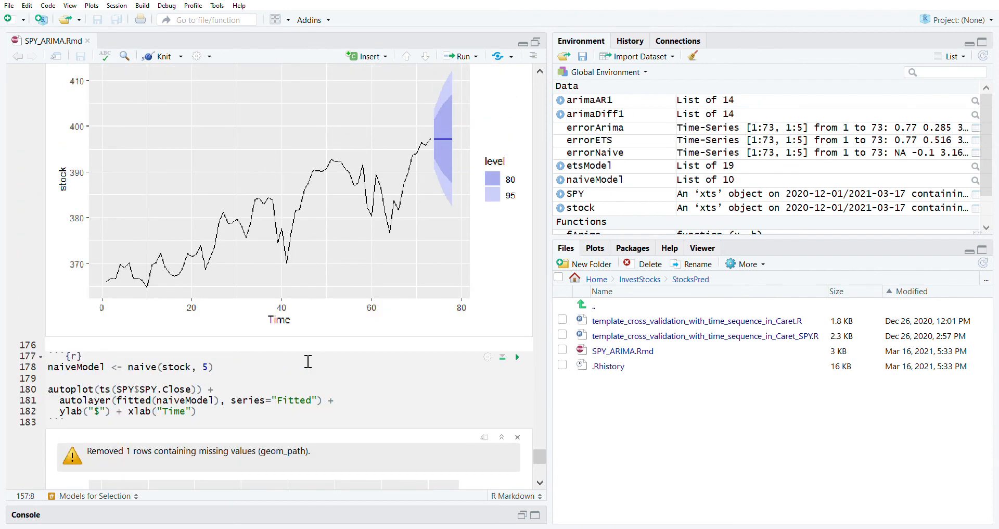
scroll("down", 3)
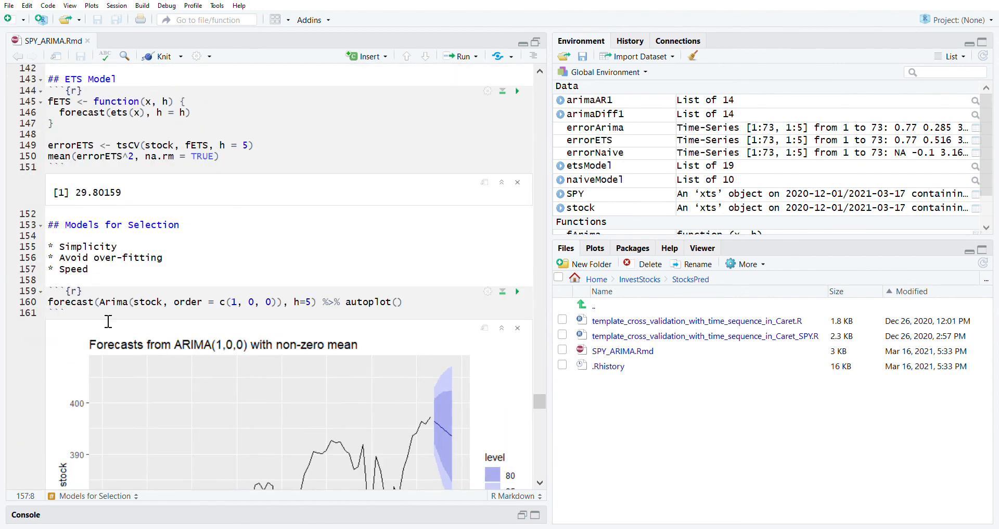
left_click_drag(52, 247, 89, 269)
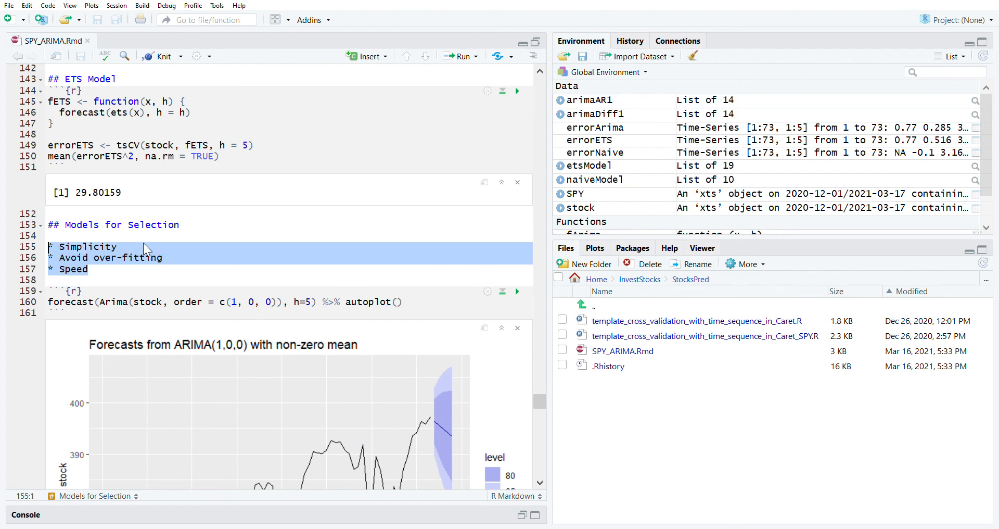
left_click(119, 246)
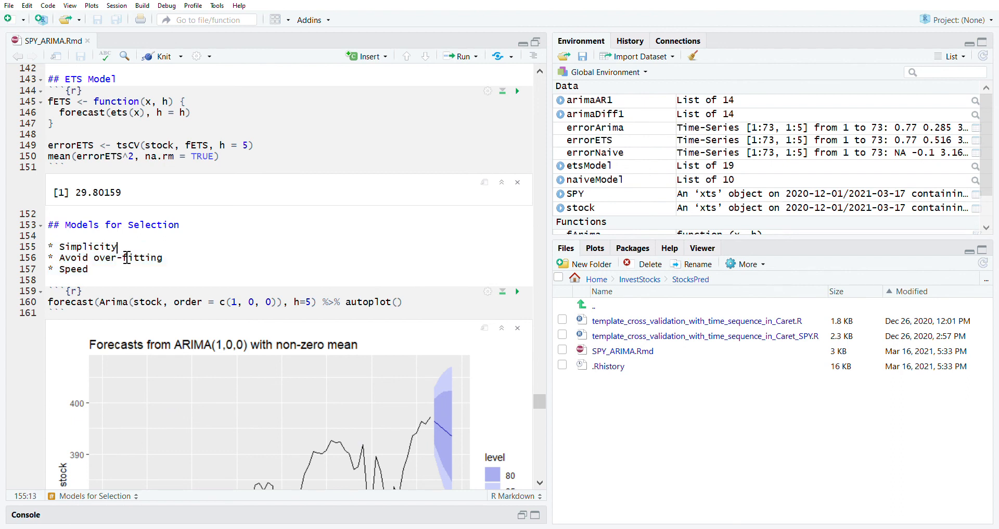
double_click(88, 247)
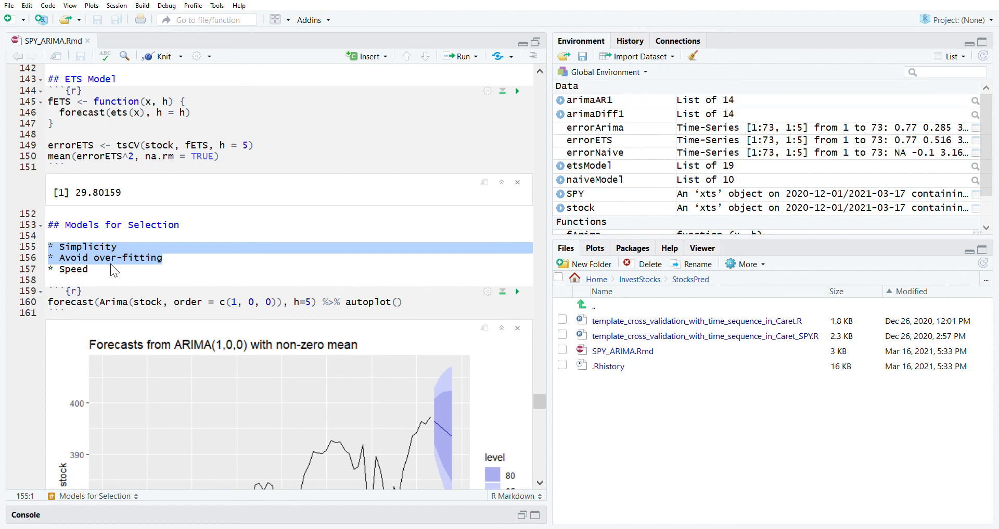
left_click(90, 269)
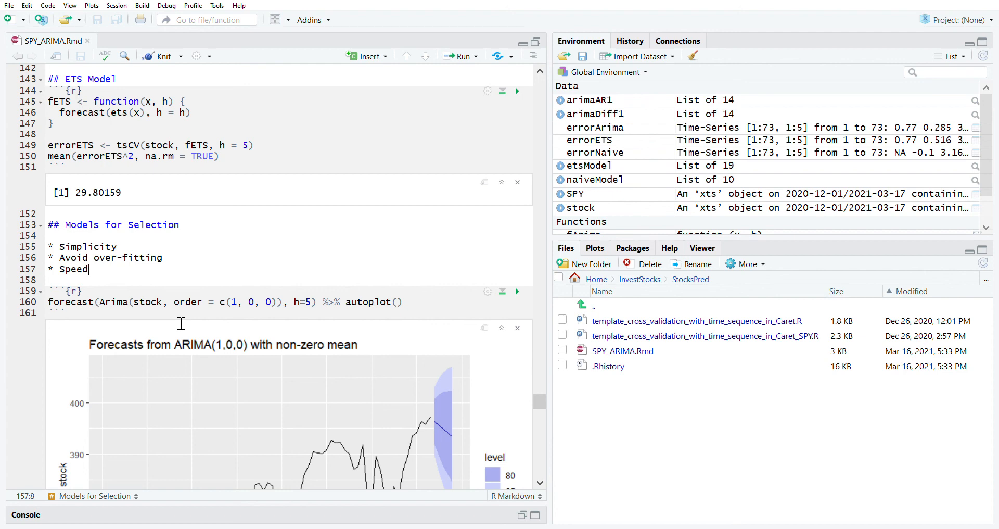
scroll("down", 3)
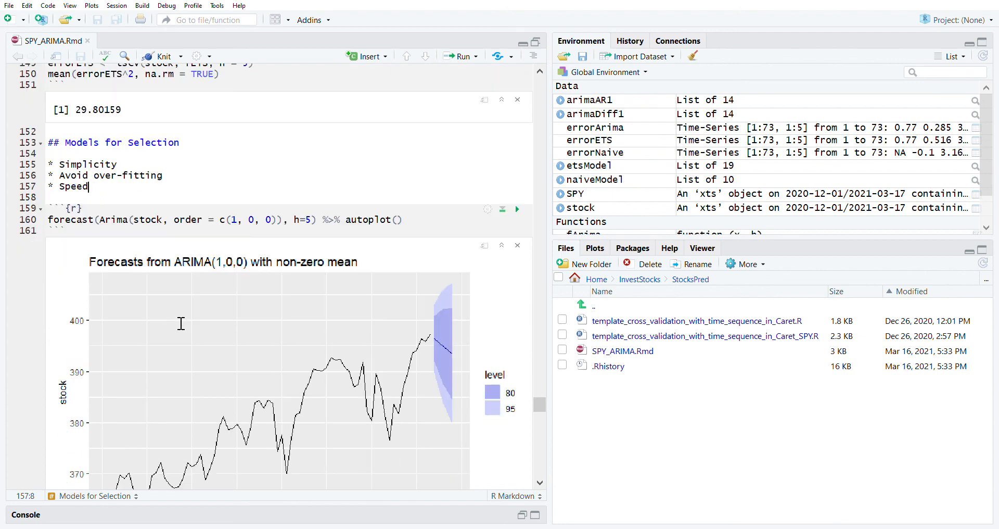
scroll("down", 3)
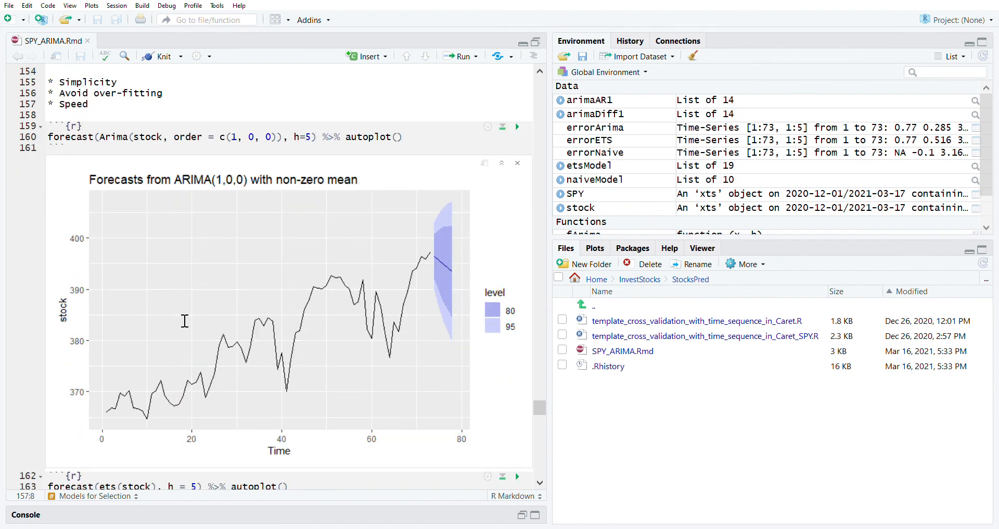